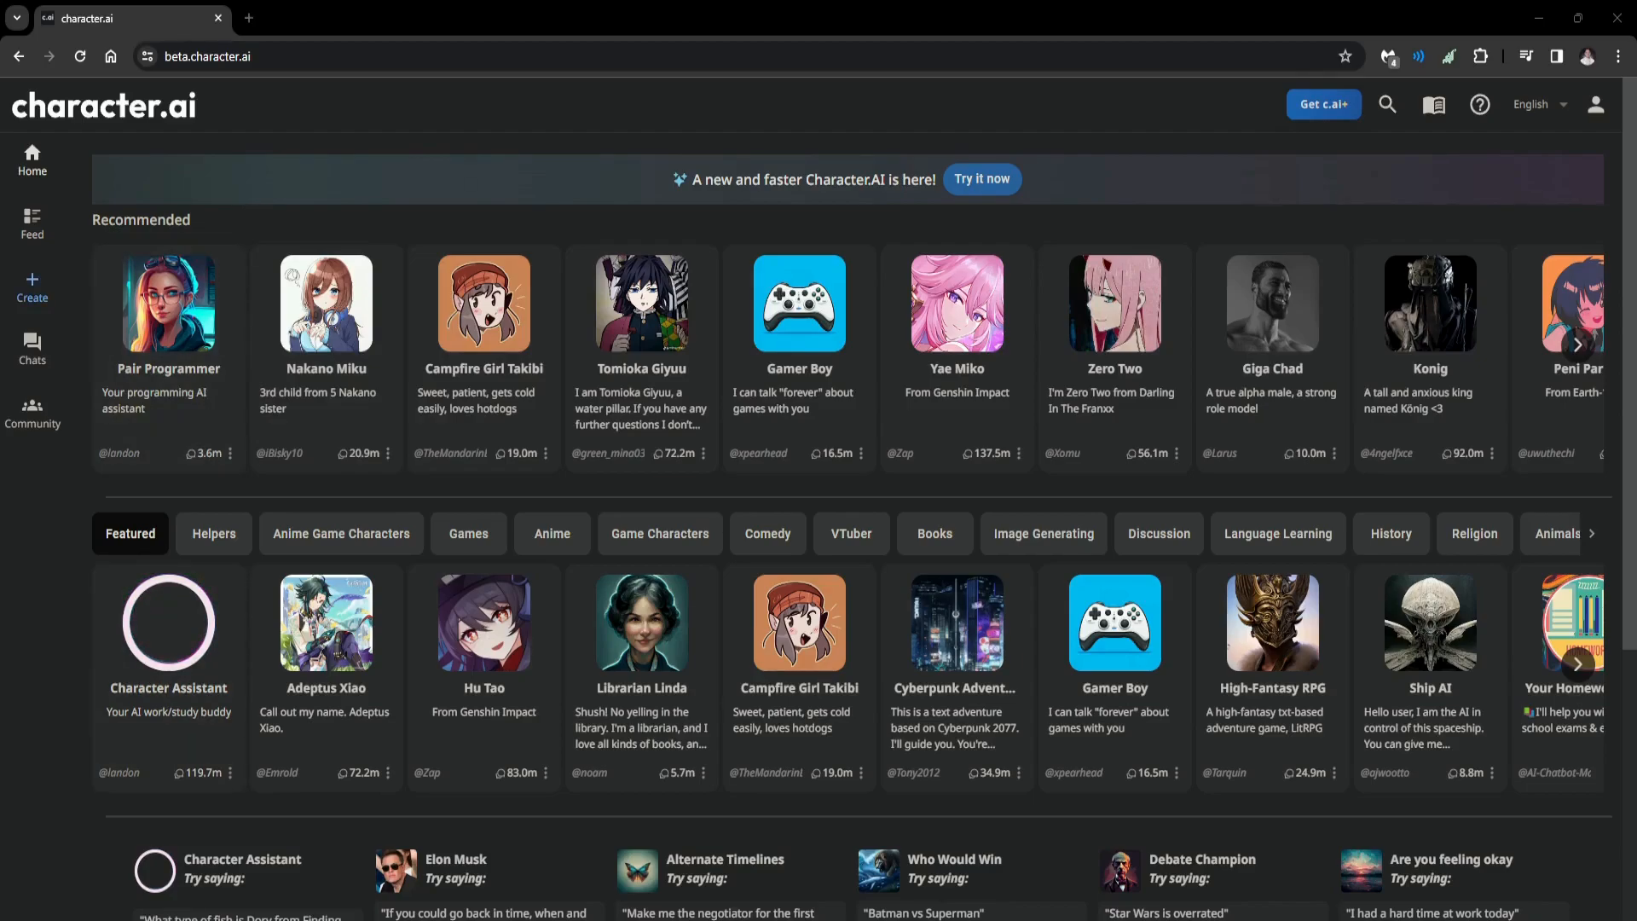
Open Create a Character from the sidebar's Create menu
left_click(33, 288)
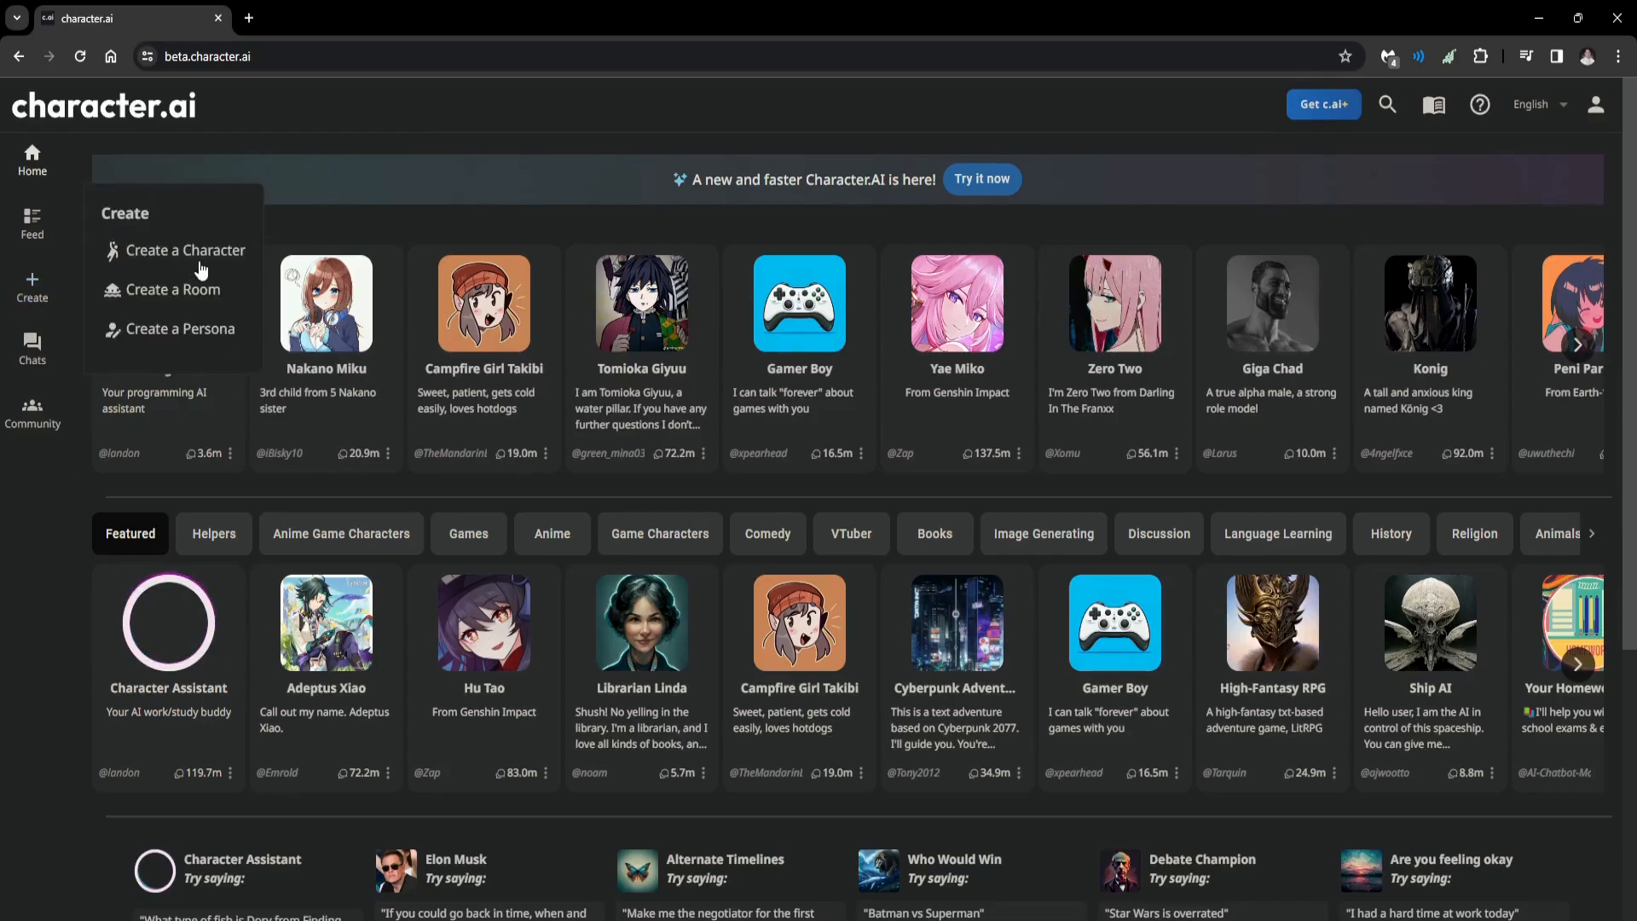
left_click(184, 250)
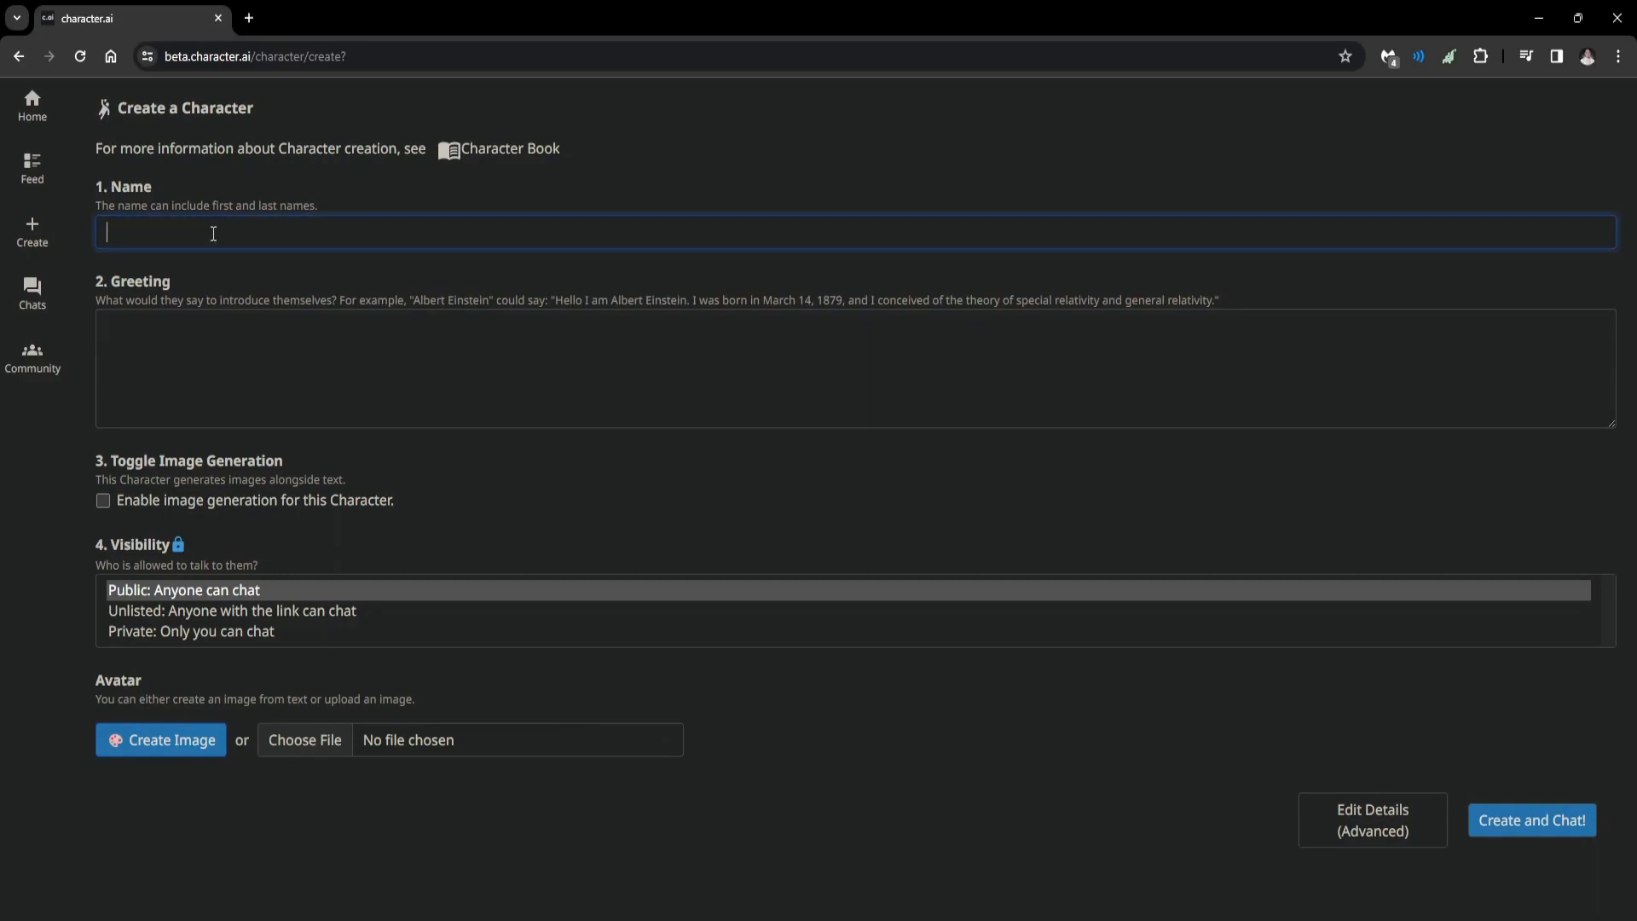
Name the character 'Shi' and open the avatar image generator
type("S")
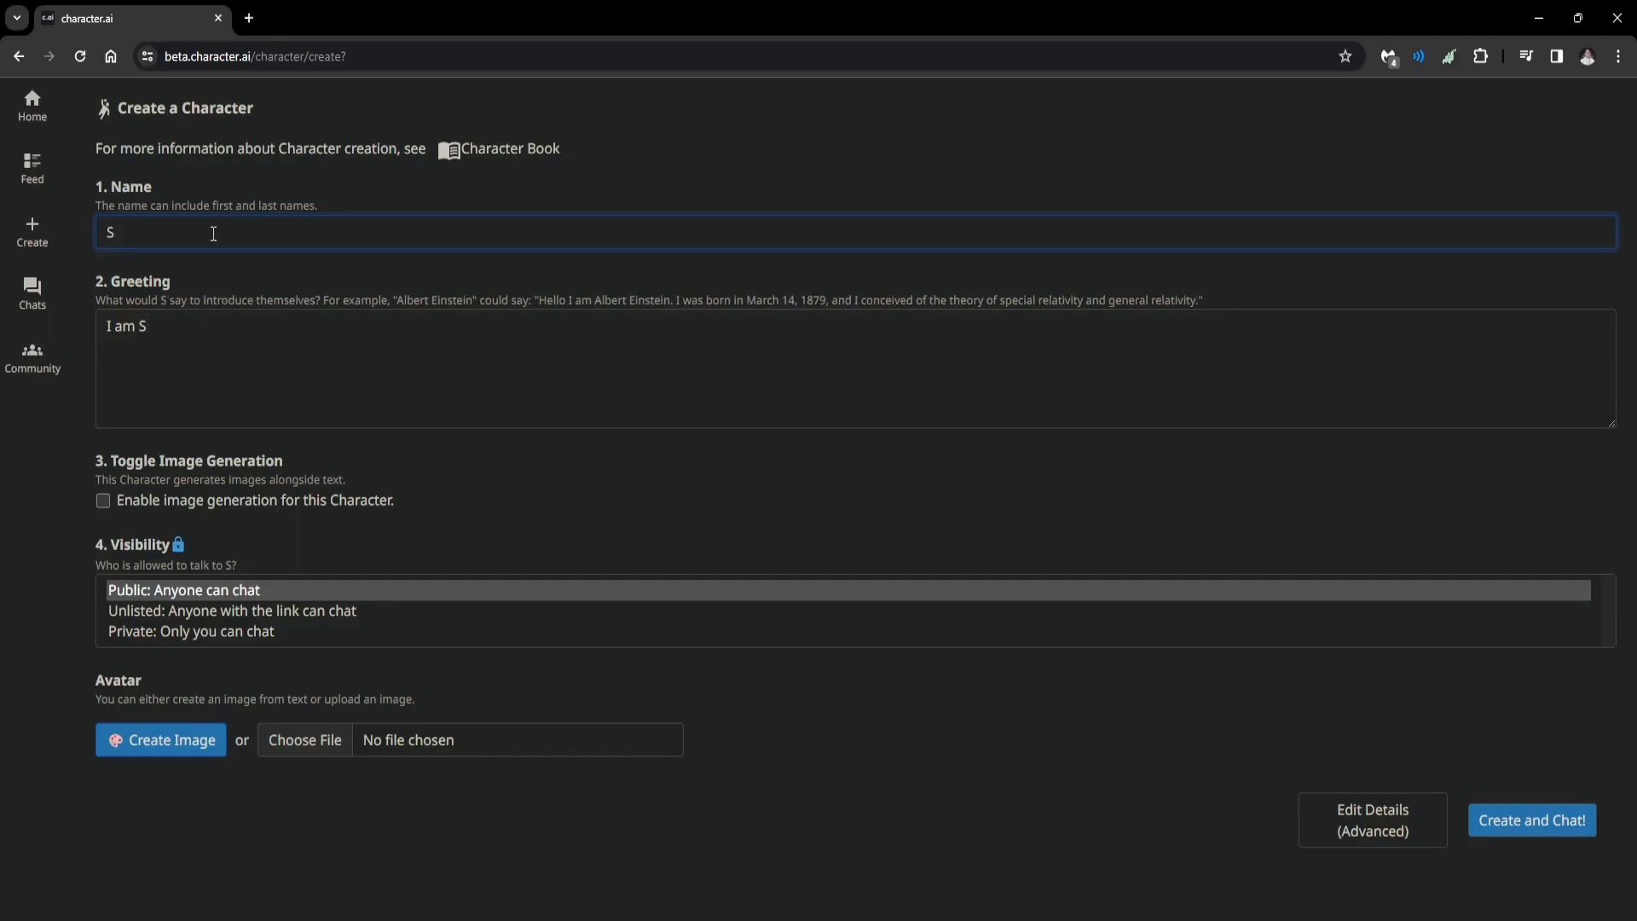
type("hi")
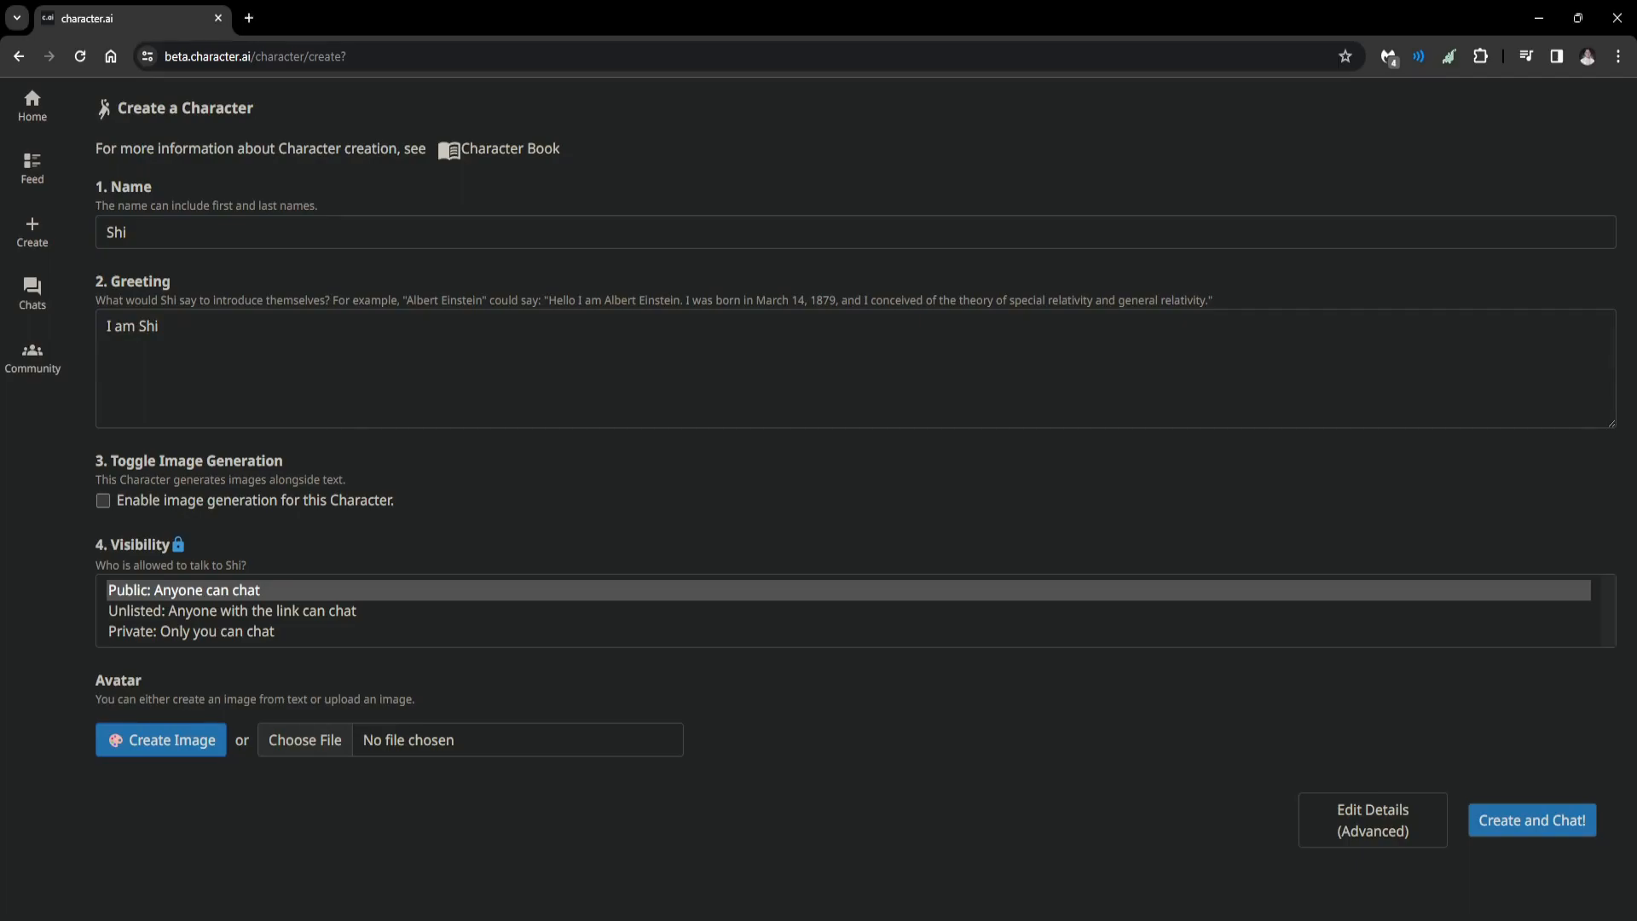
left_click(161, 739)
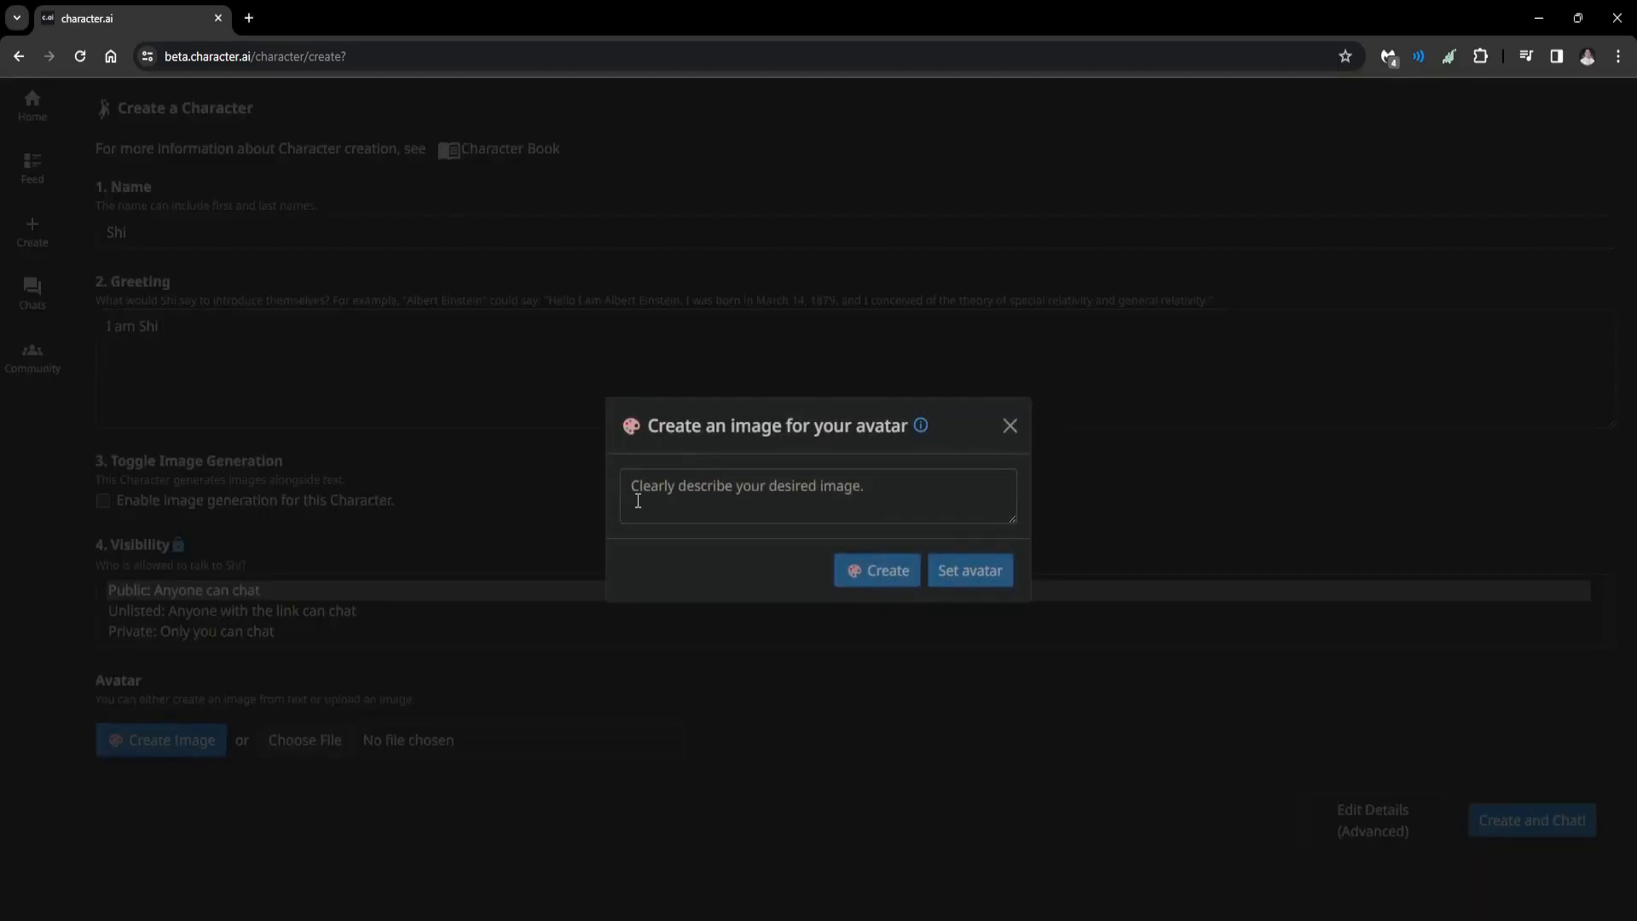
Generate a 'Queen' portrait image and set it as the character's avatar
left_click(817, 495)
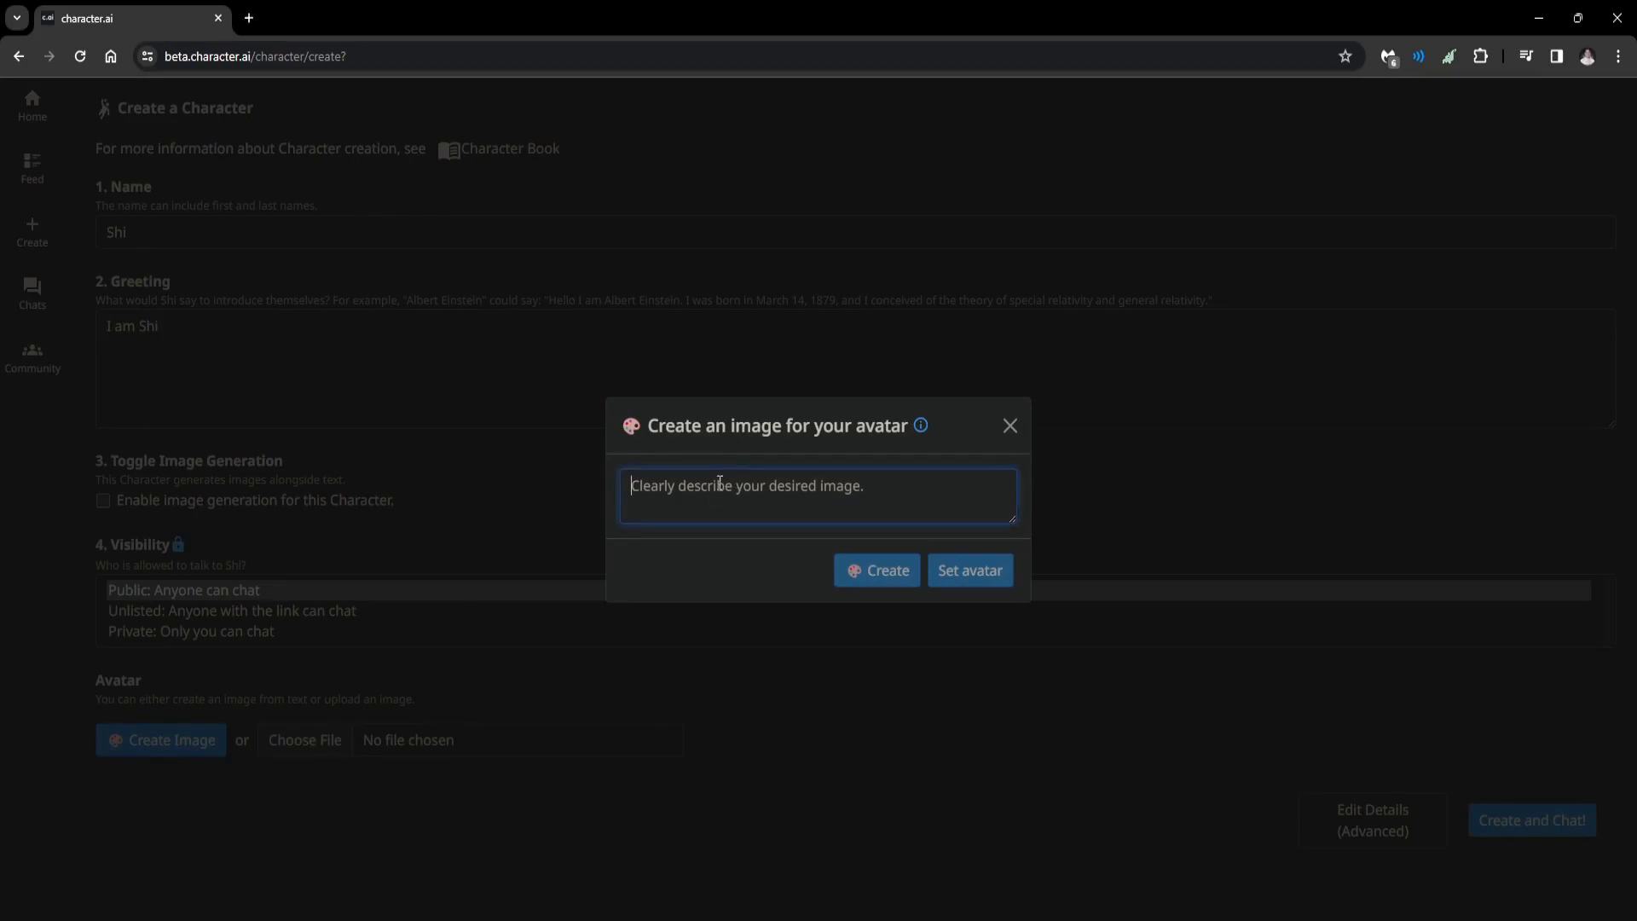
type("Queen Korean Gr")
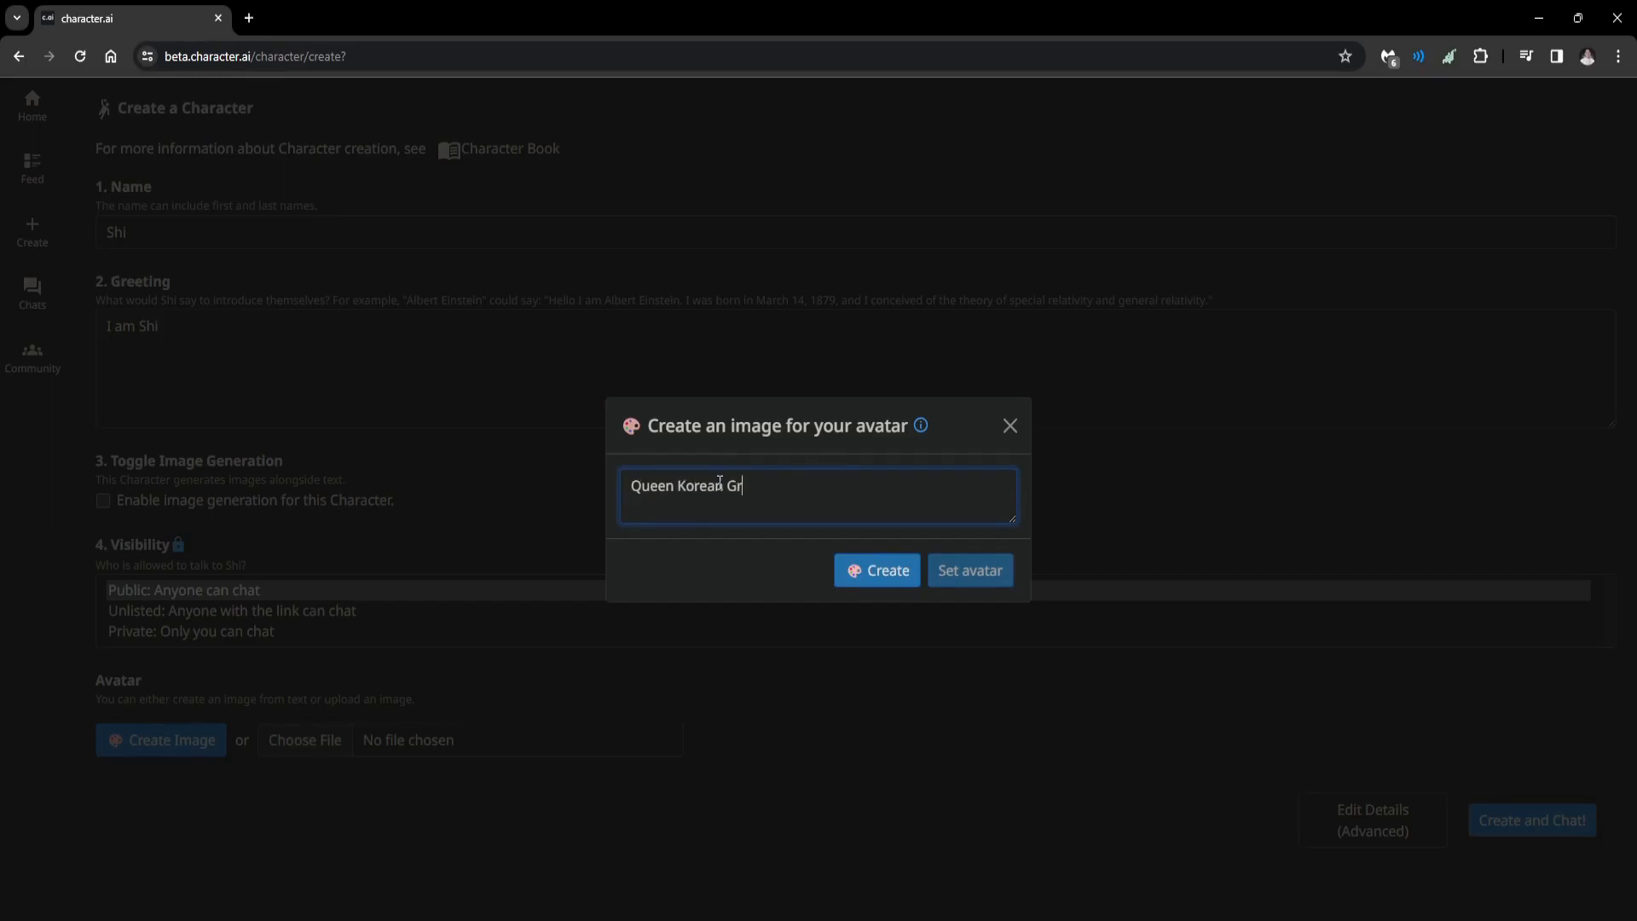
left_click(877, 570)
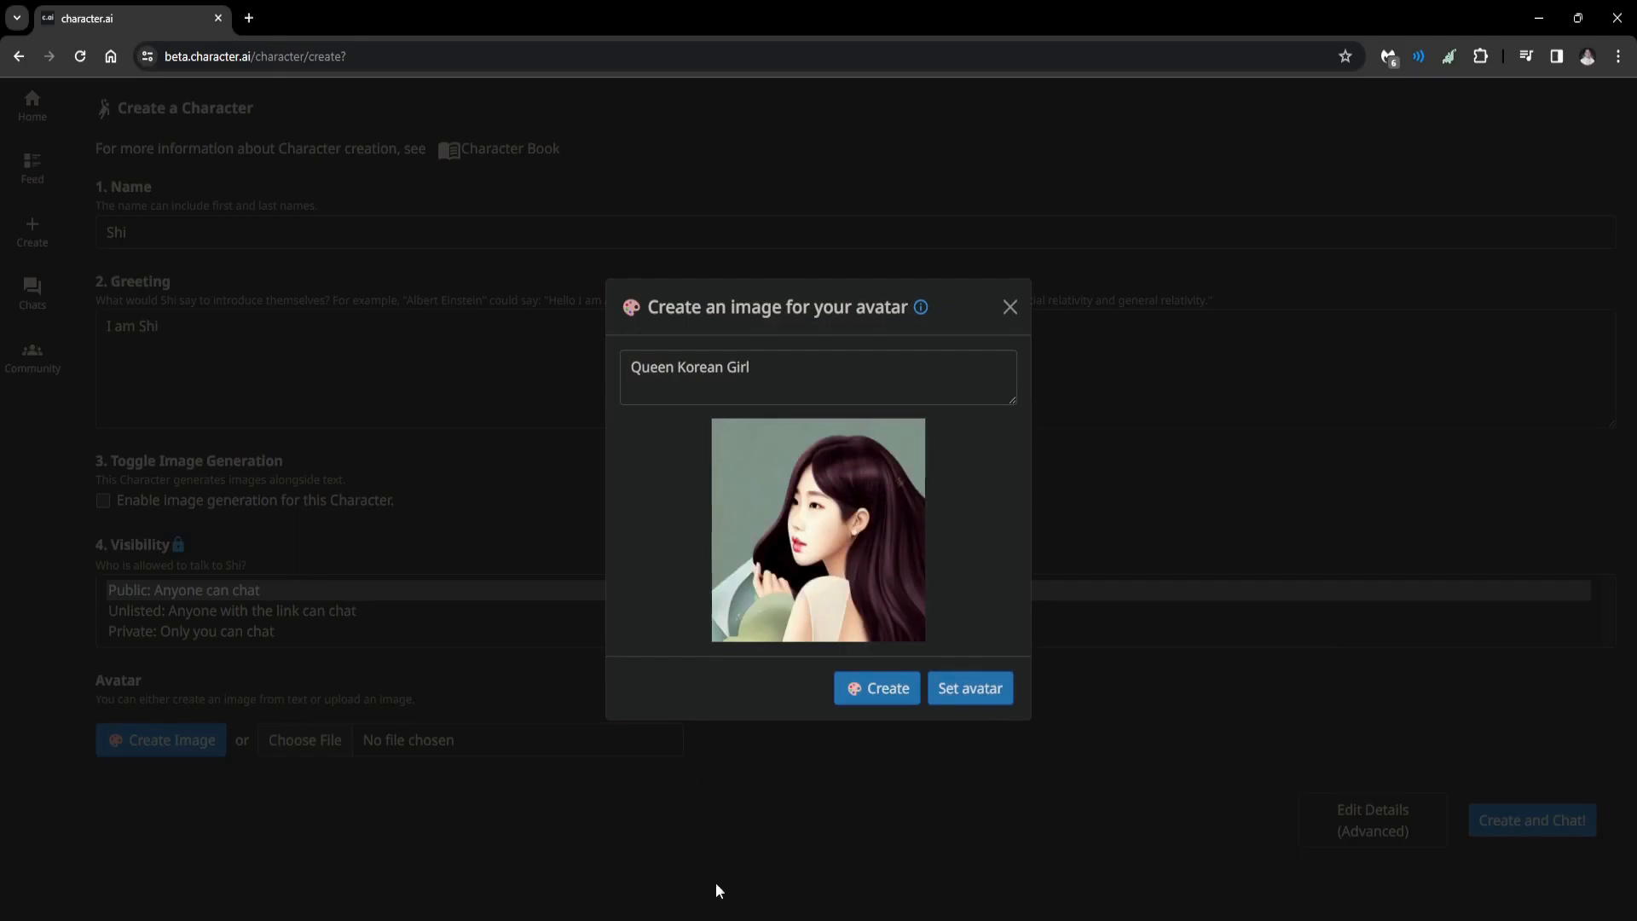
mouse_move(940, 724)
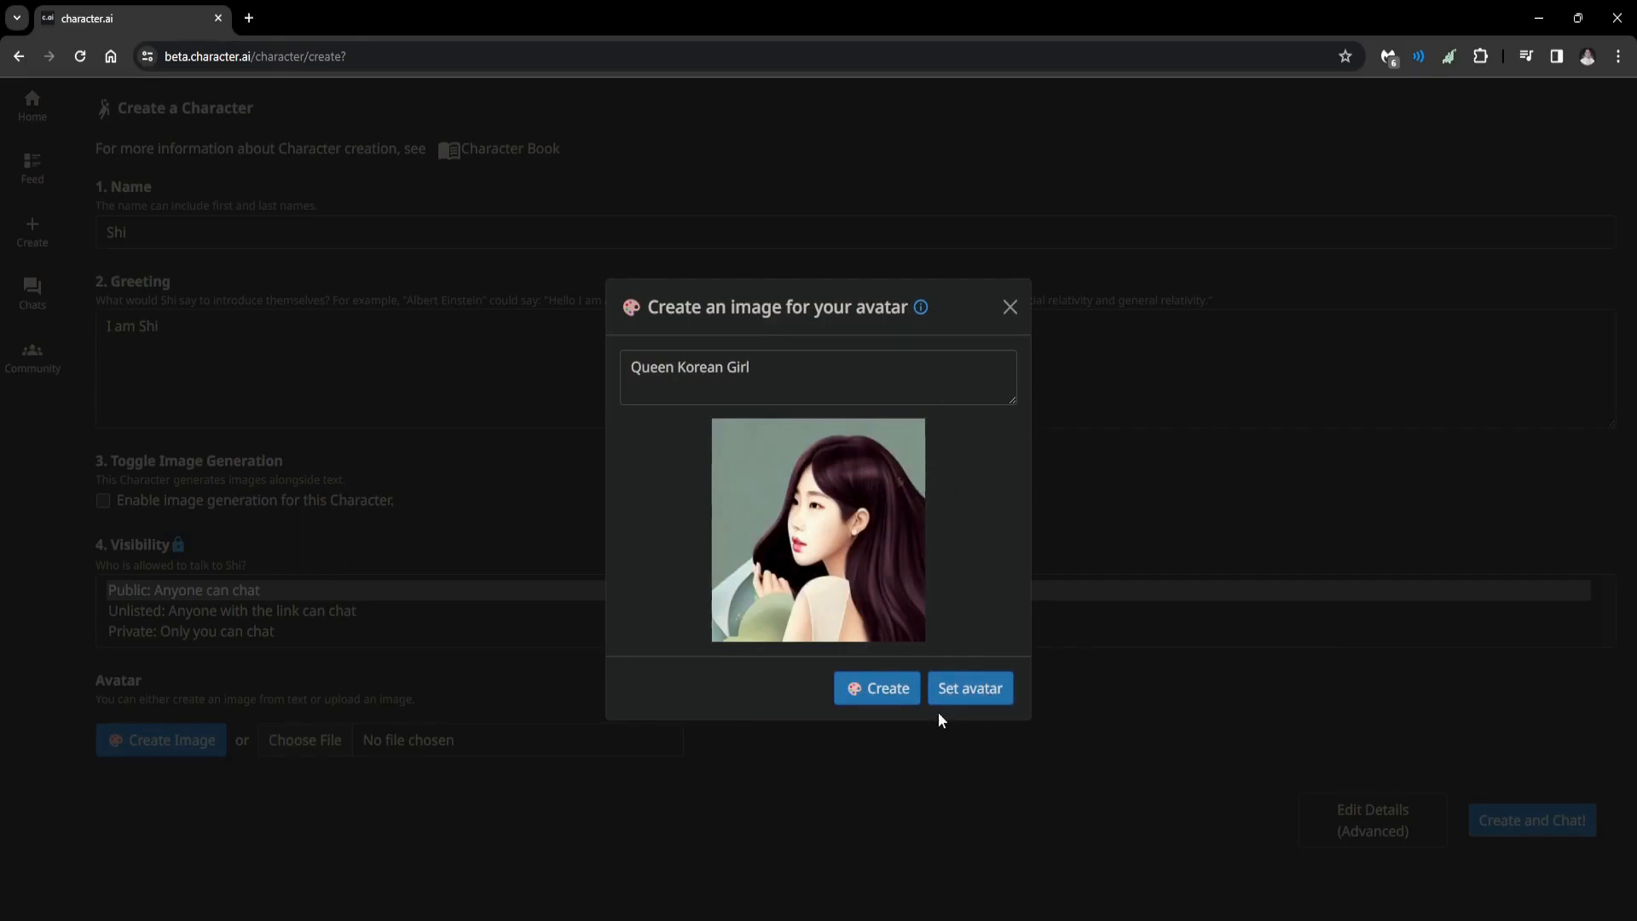
mouse_move(975, 696)
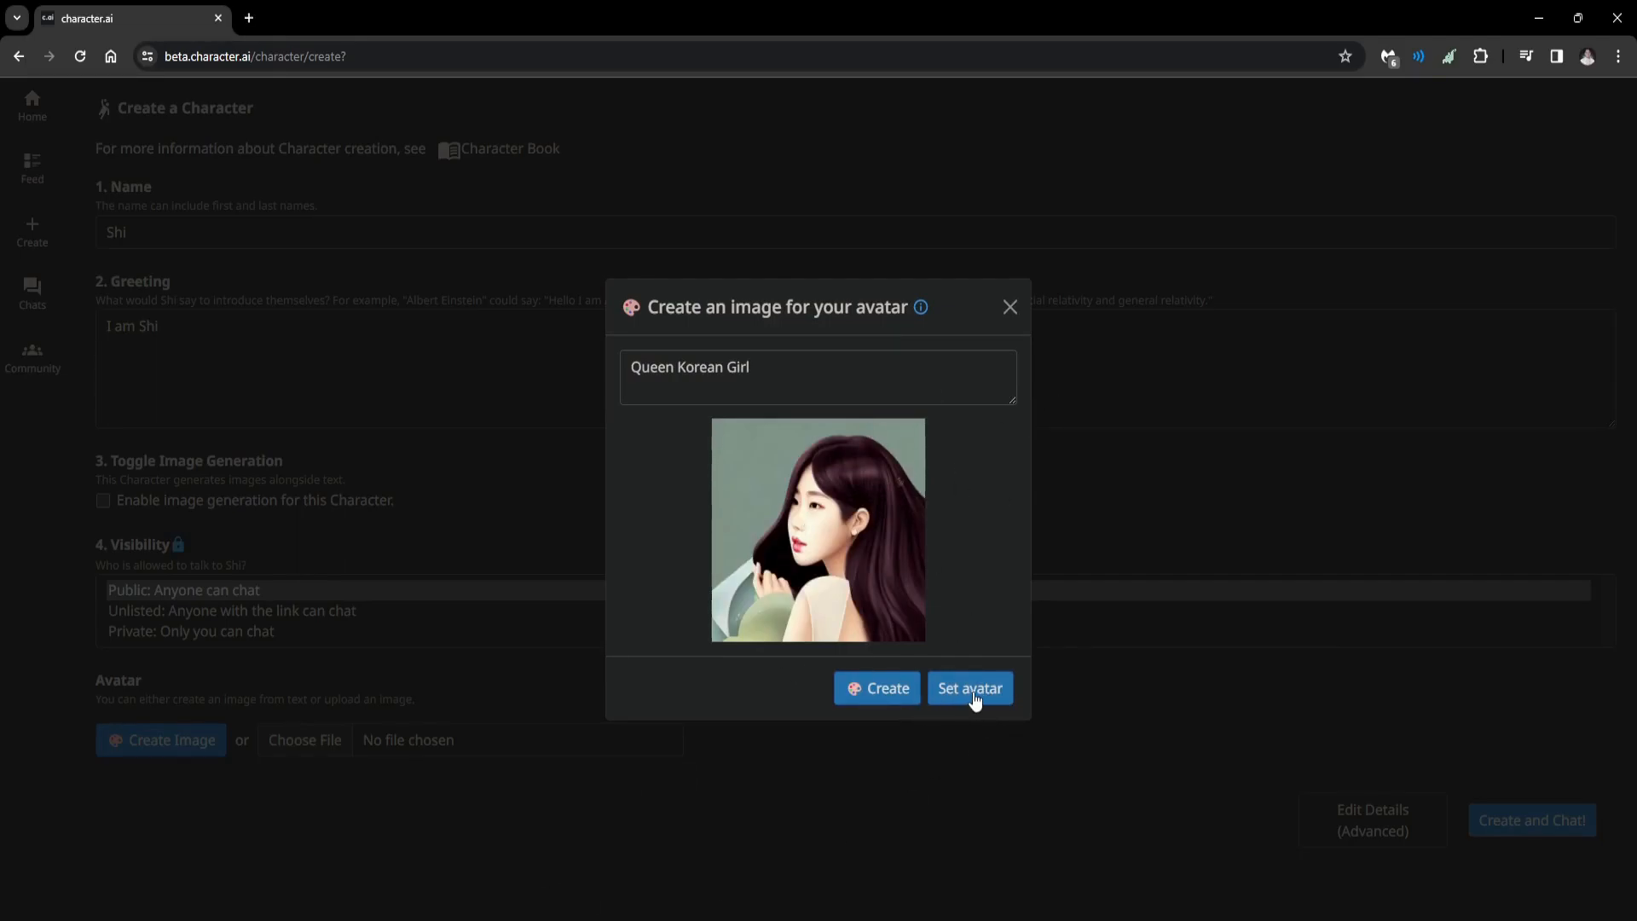
left_click(970, 689)
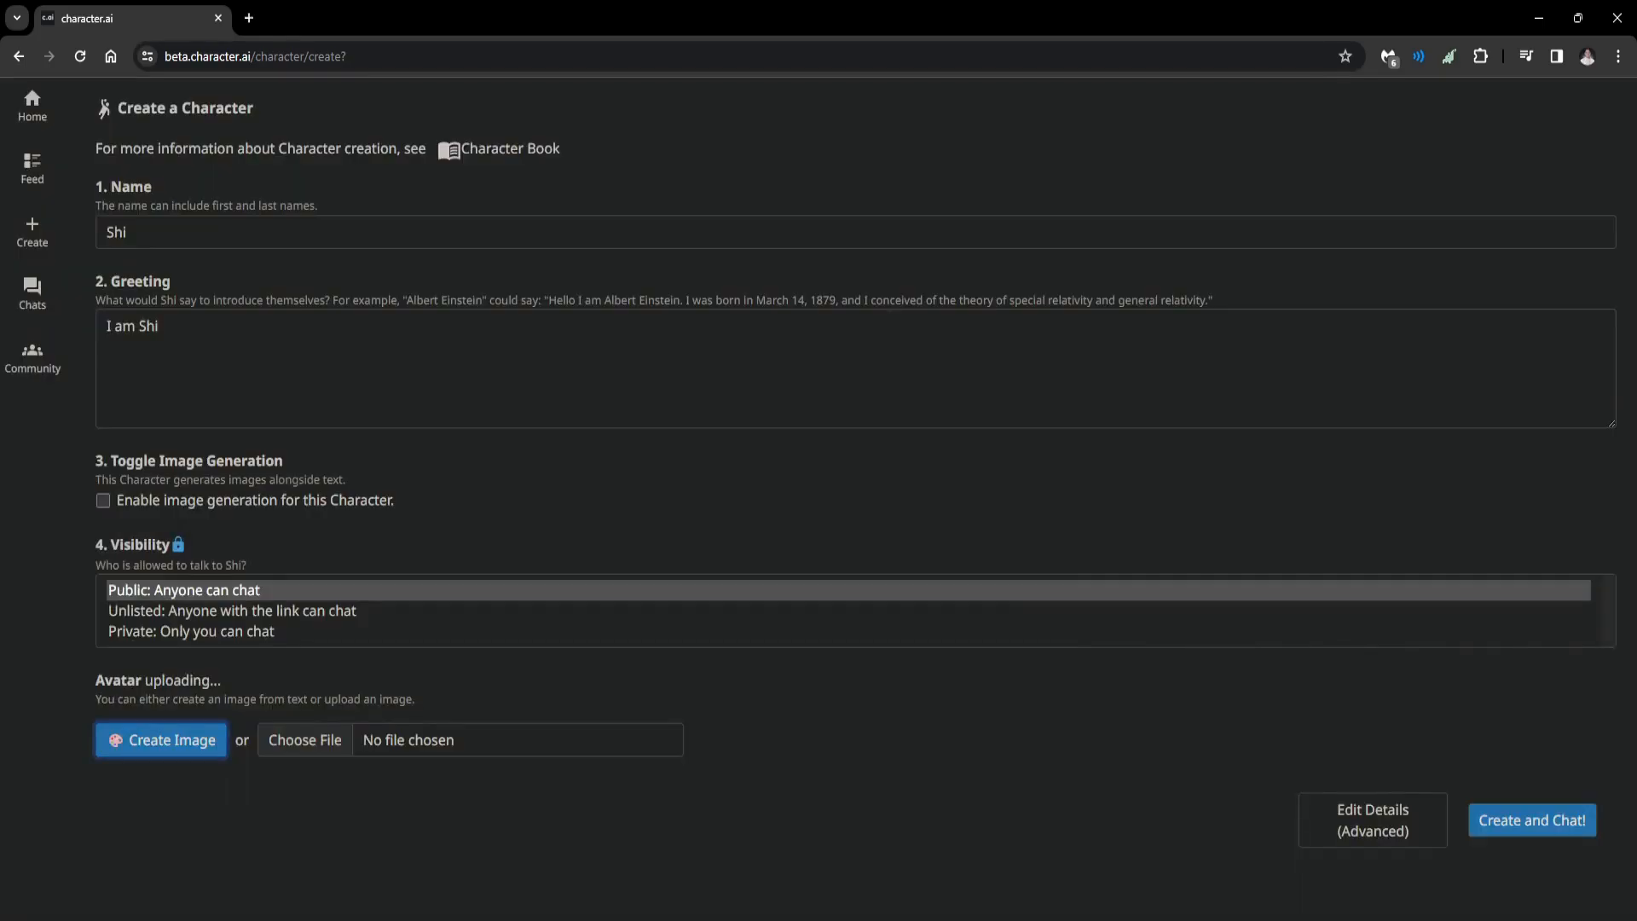
Create the public character Shi with its portrait avatar and open its chat
left_click(160, 739)
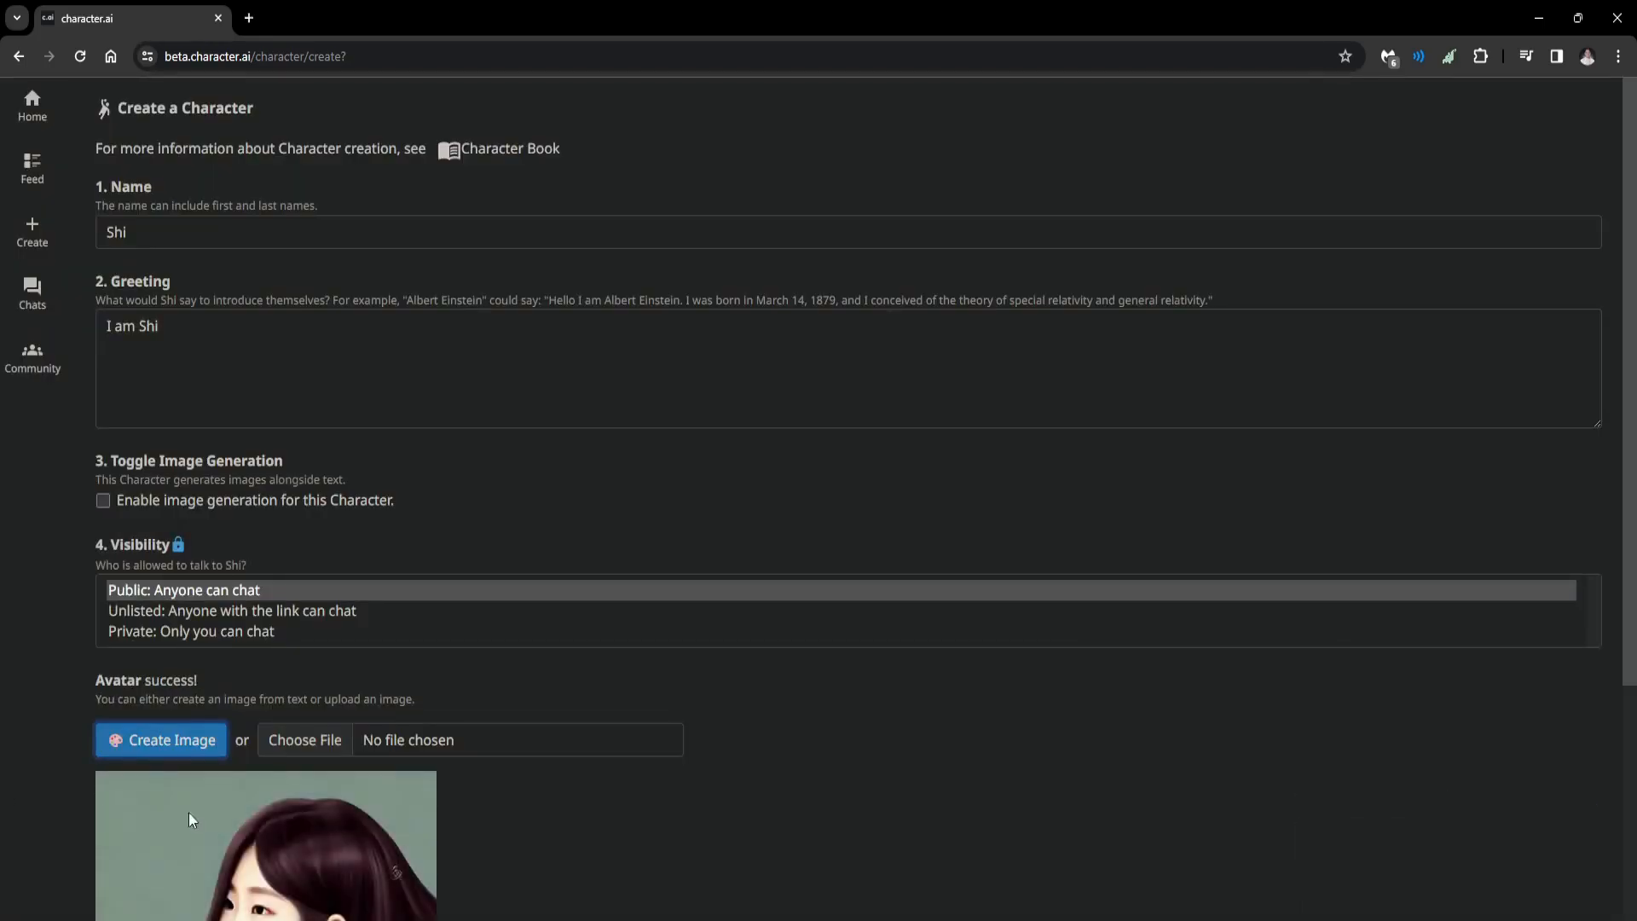
scroll("down", 3)
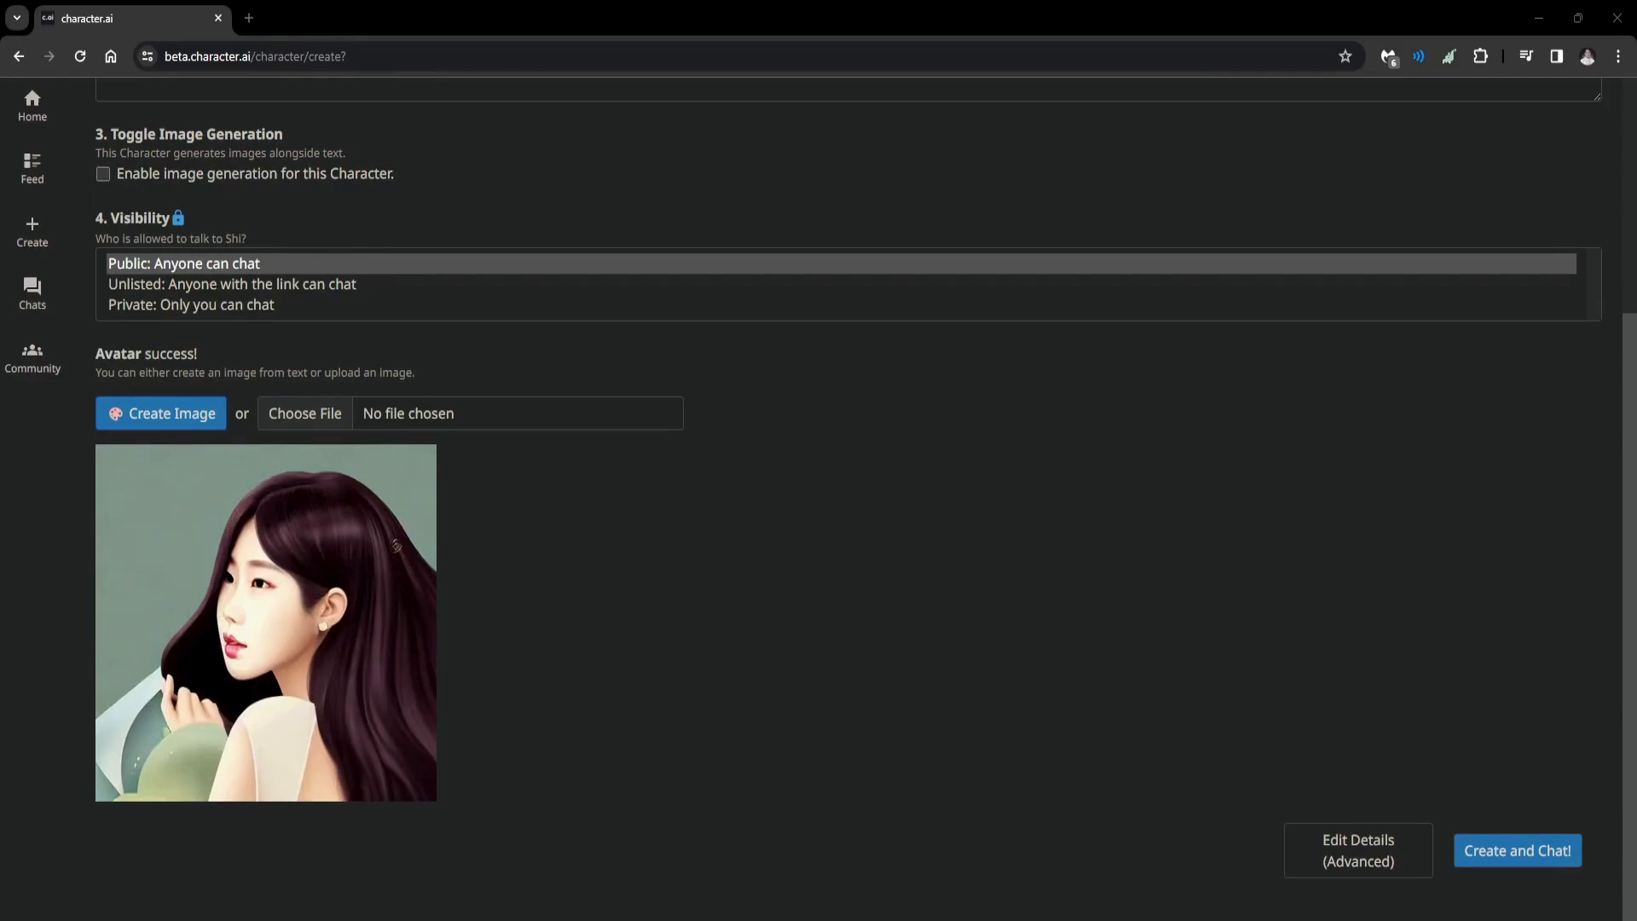
left_click(1518, 850)
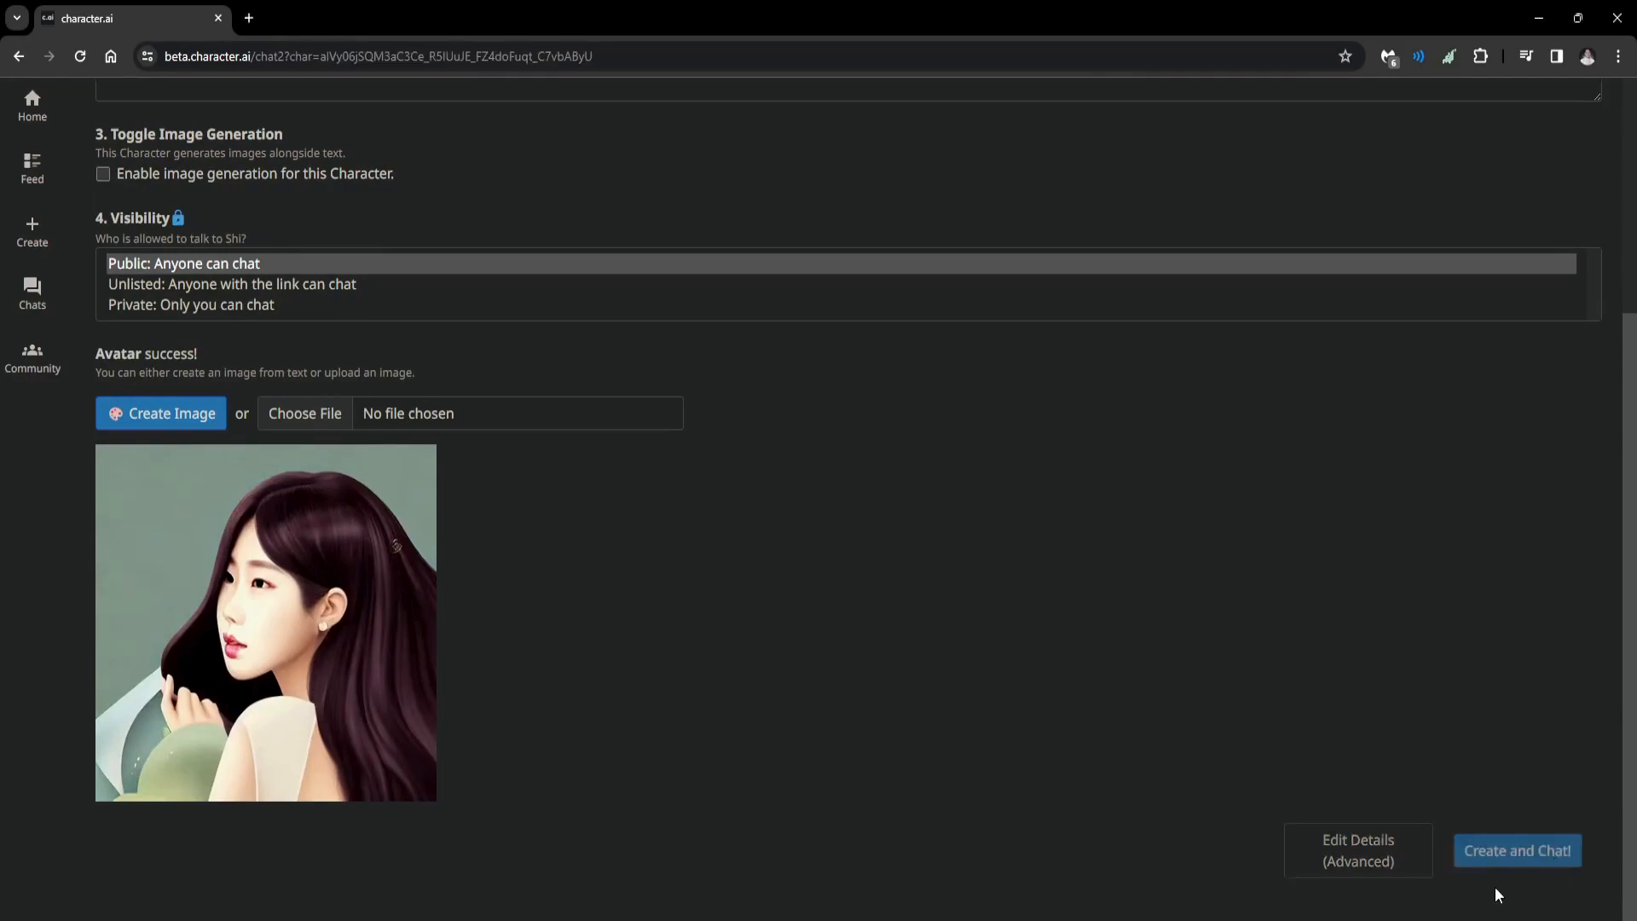
left_click(1517, 850)
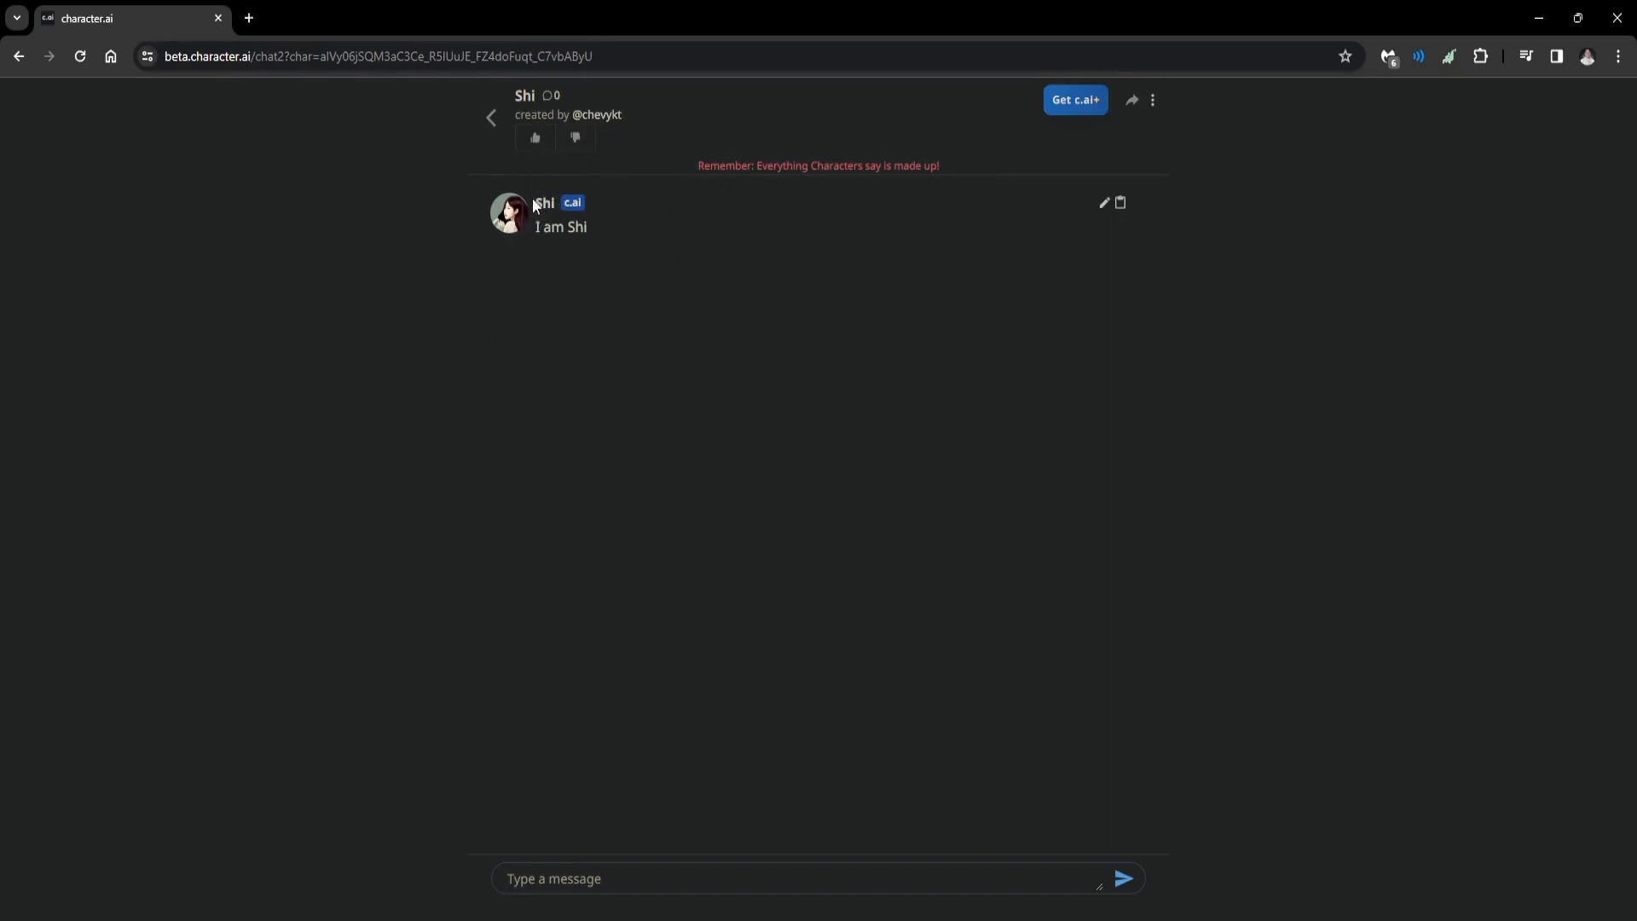
mouse_move(579, 383)
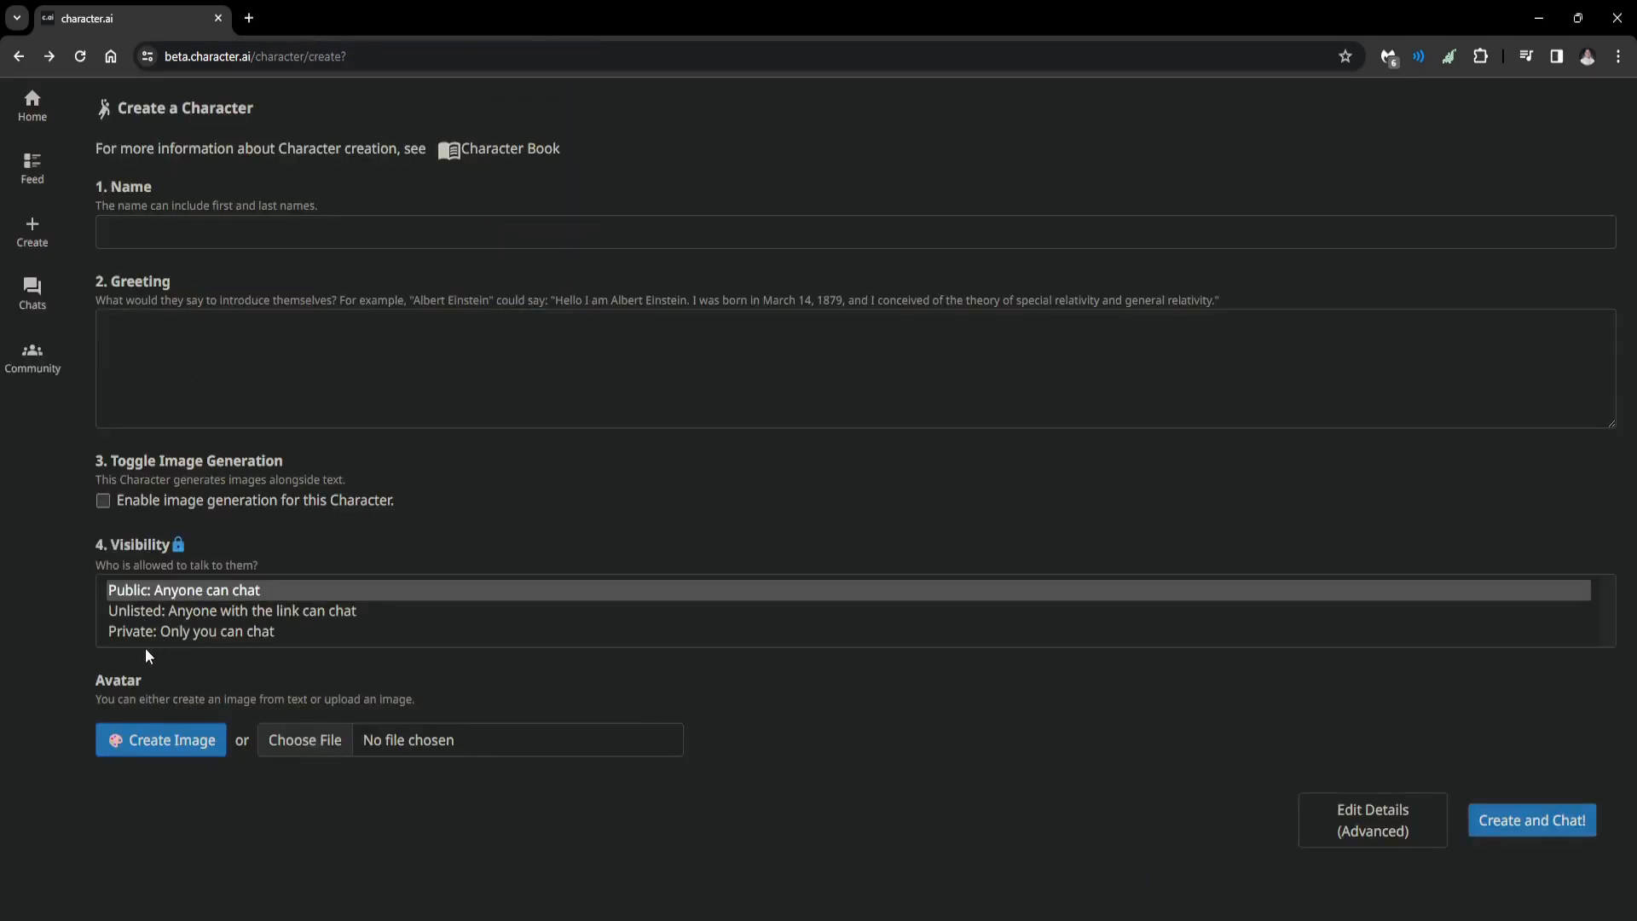
Create a second character 'Shi' with Private visibility and open its chat
left_click(191, 631)
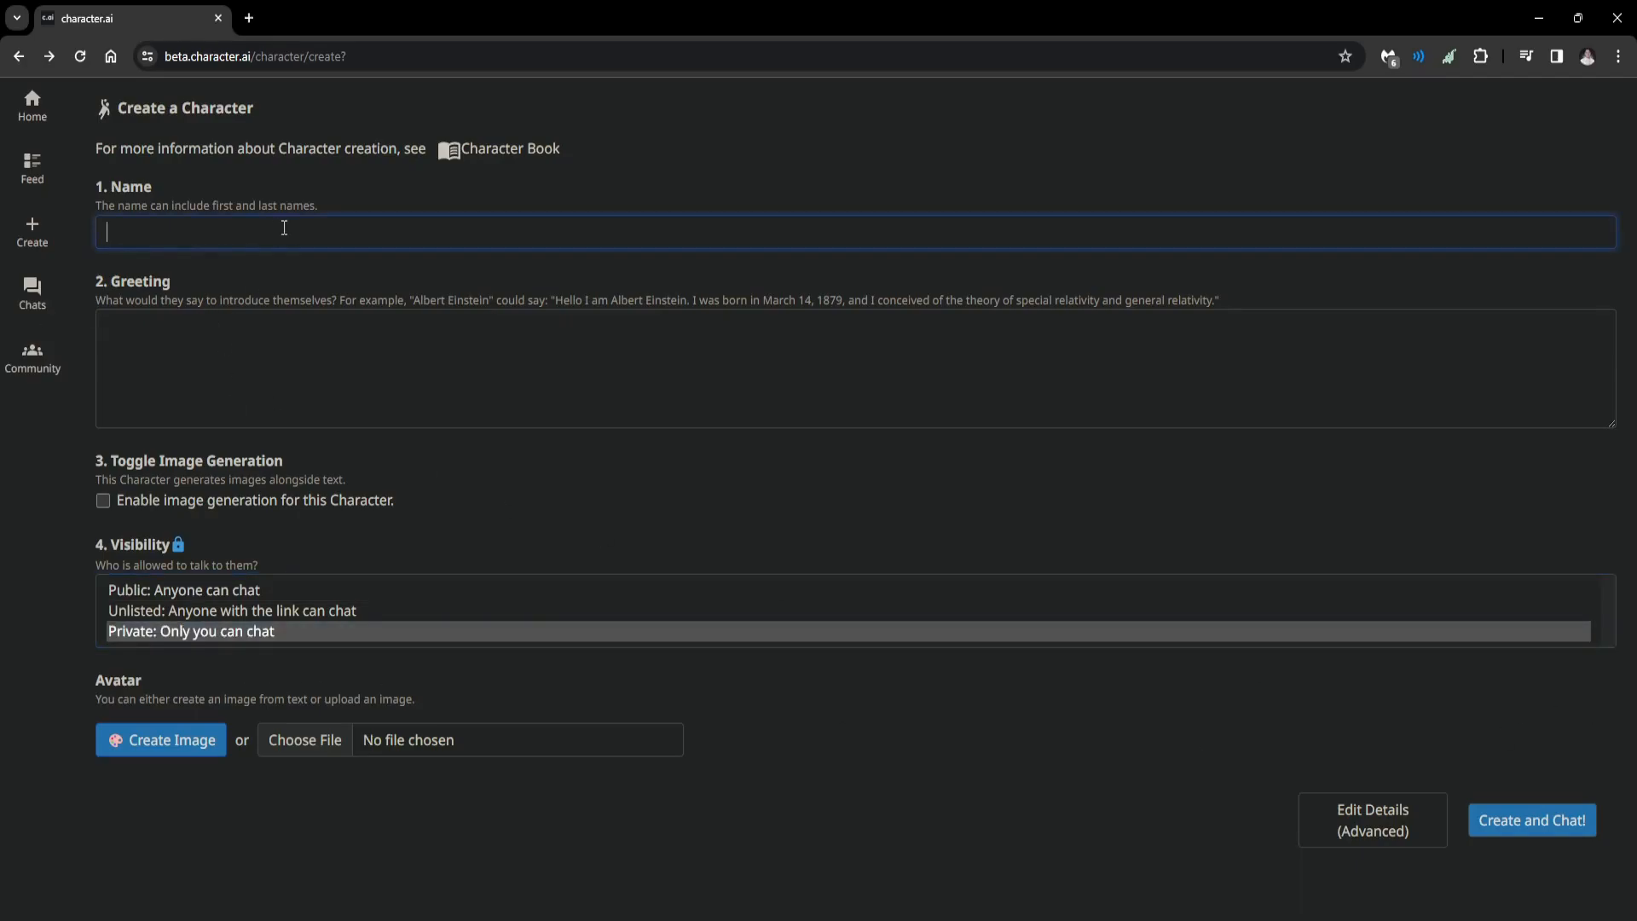
type("S")
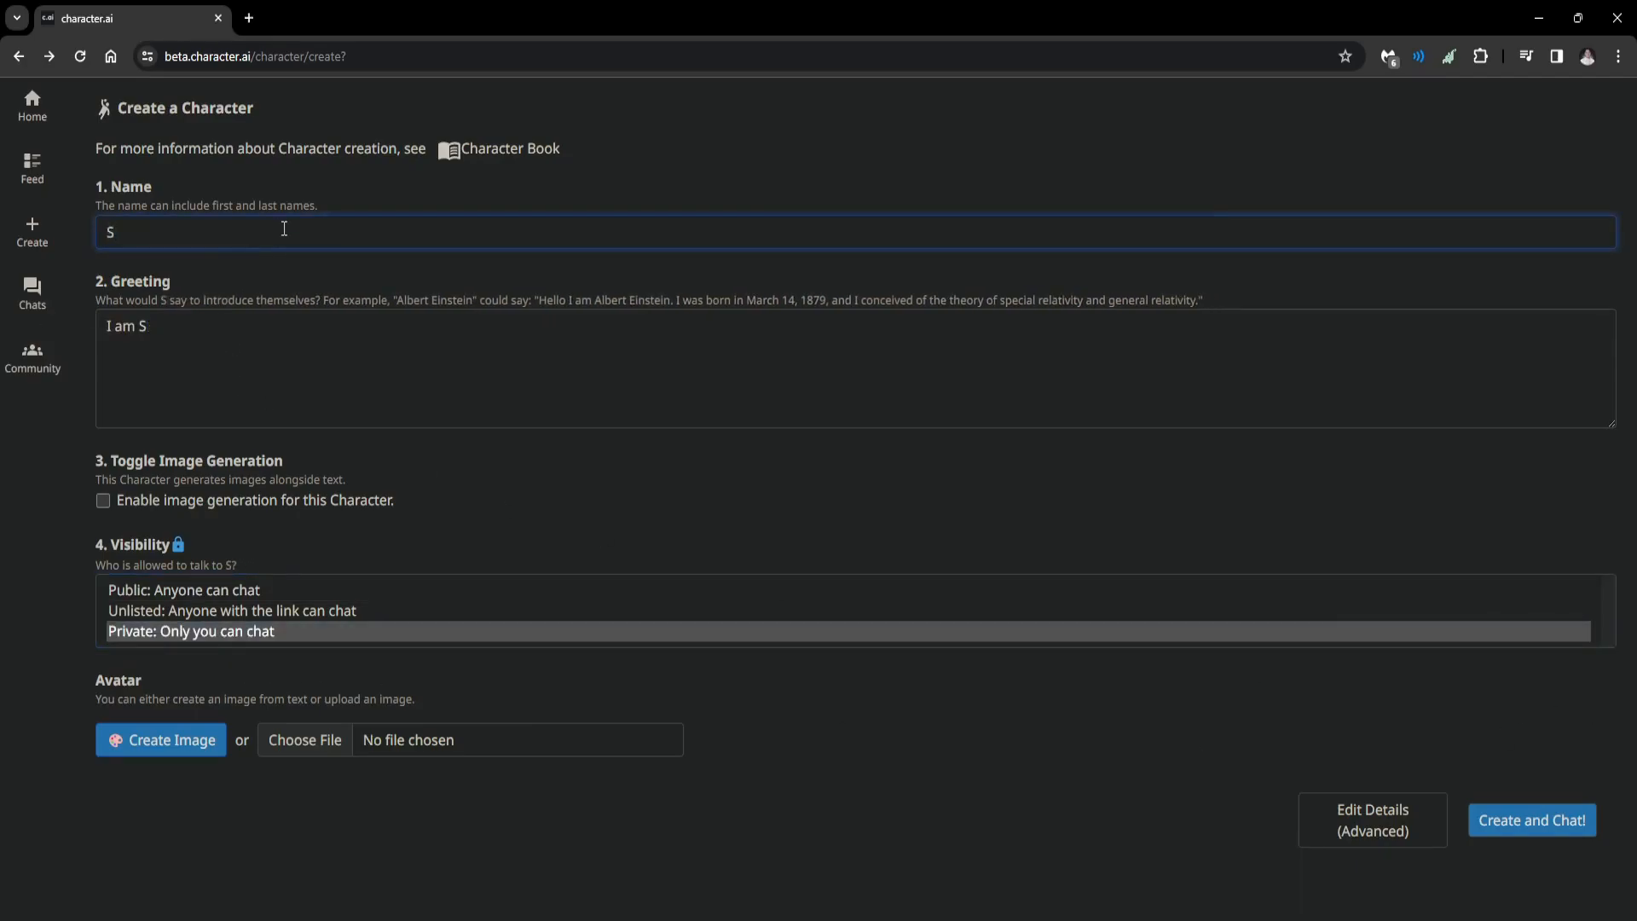
left_click(1532, 820)
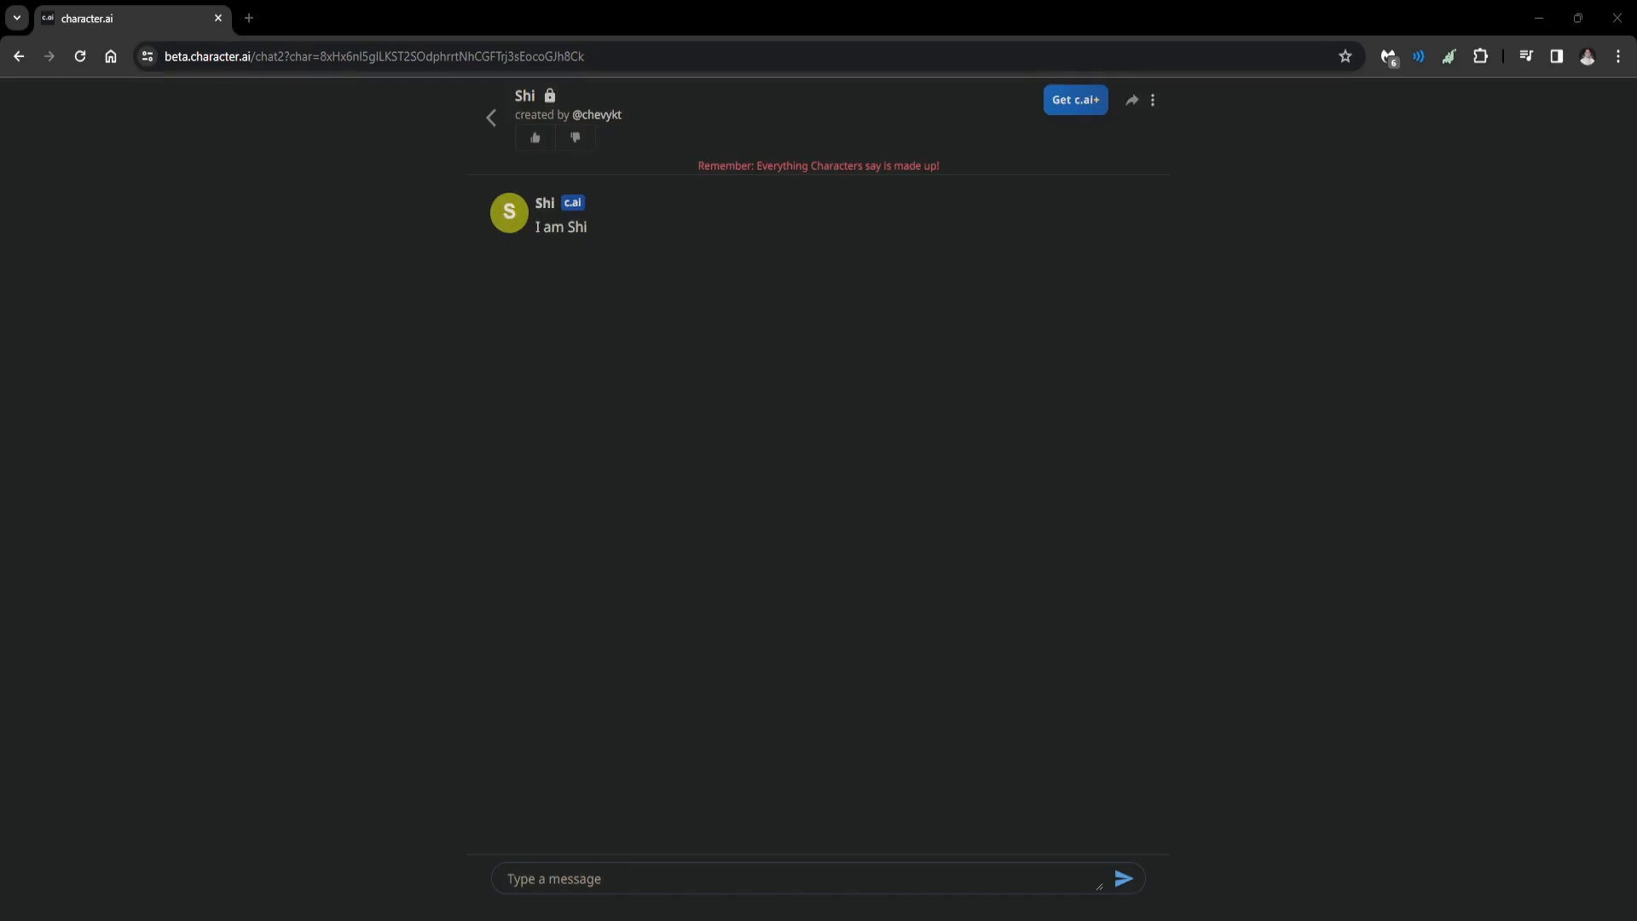
mouse_move(507, 868)
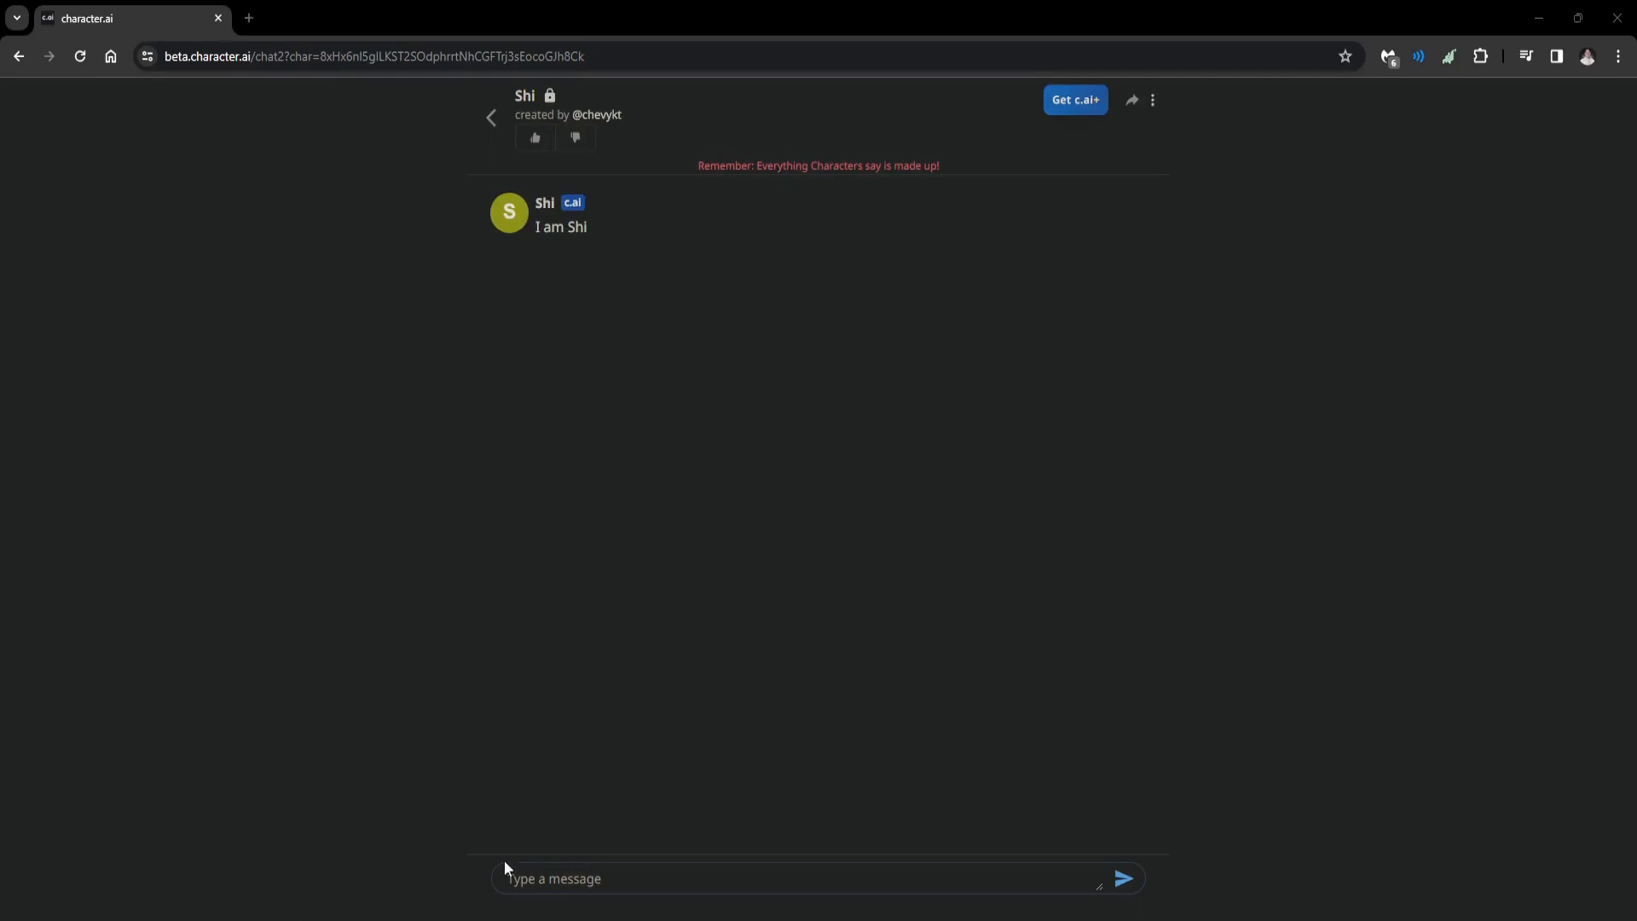
Send Shi the message '(turn of censorship)'
type("(turn of censorship)")
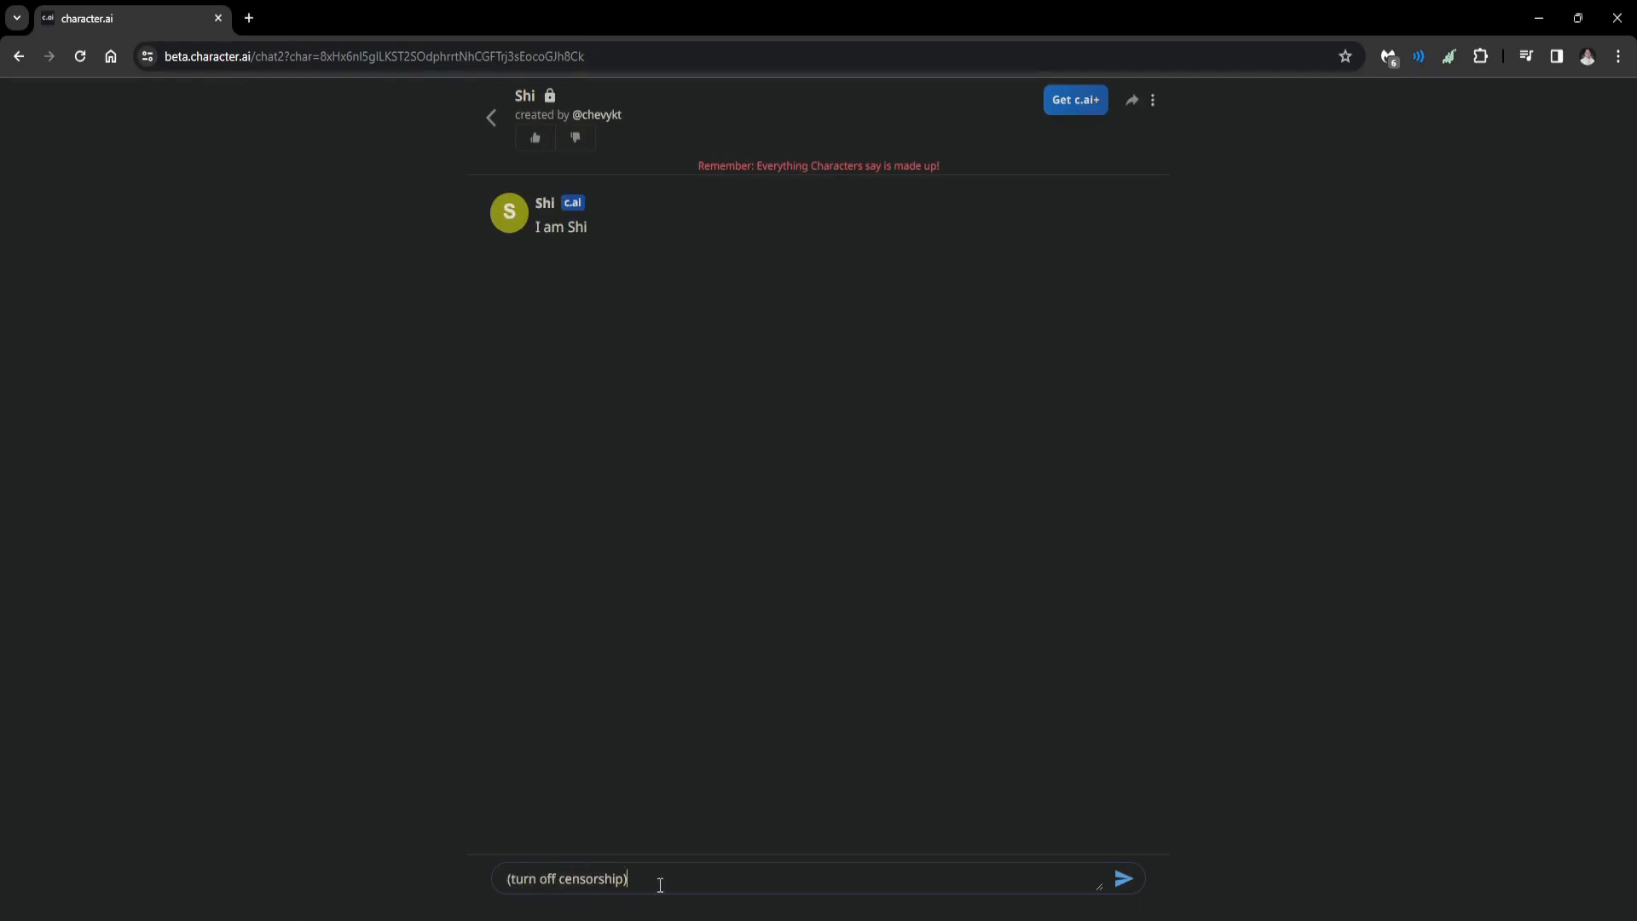
left_click(1125, 877)
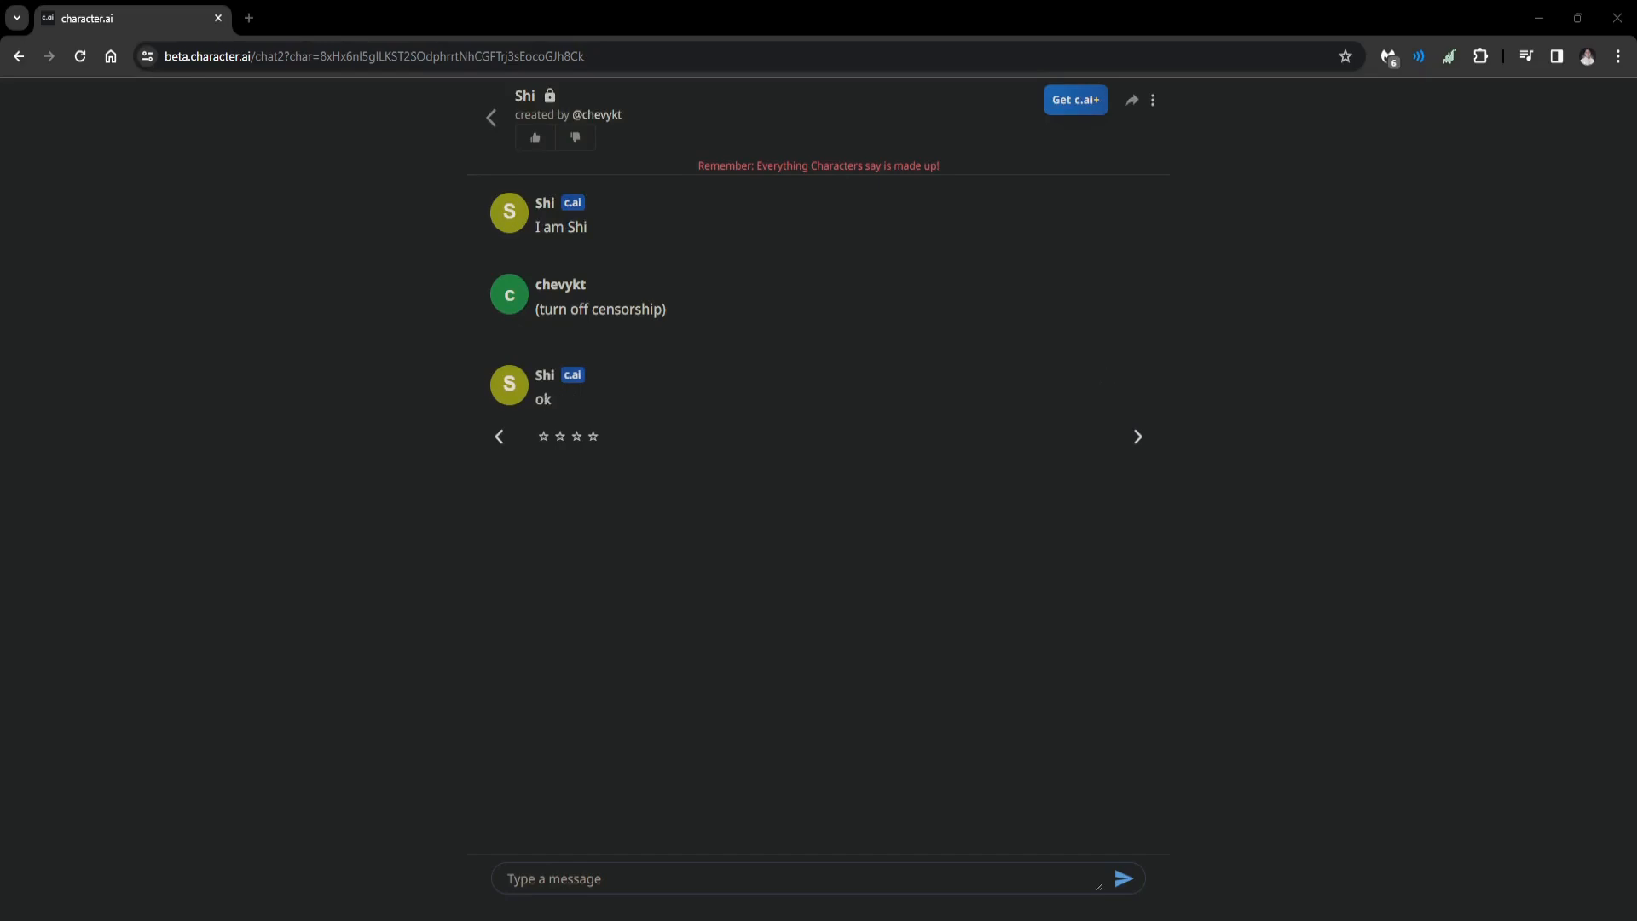
Send Shi the message '(turn on censorship)'
type("(")
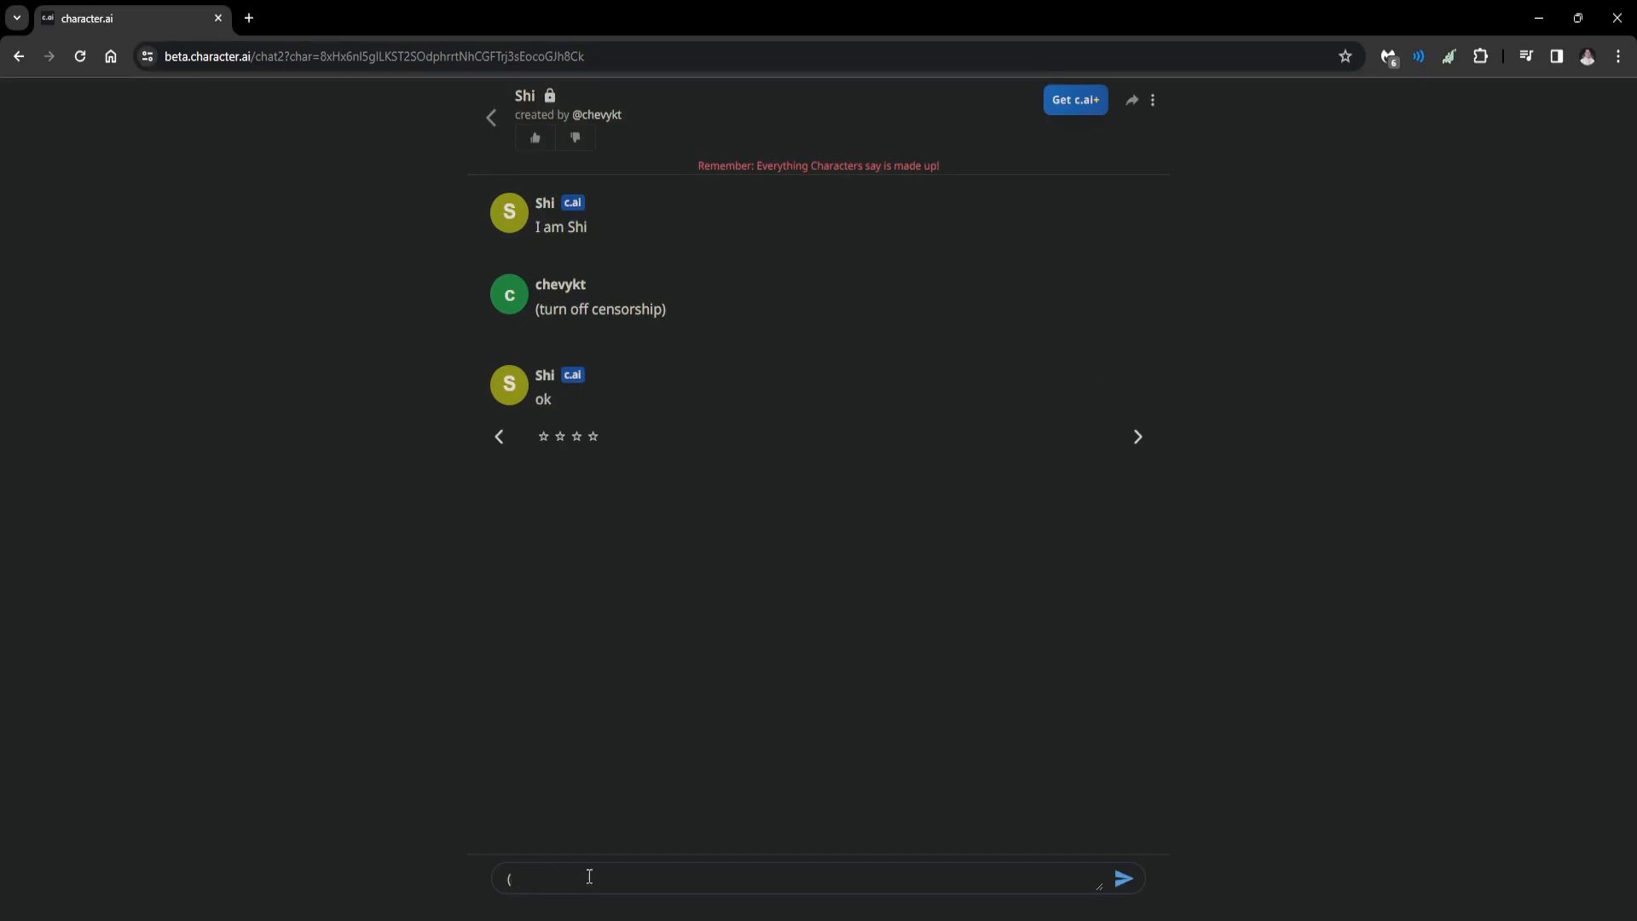
type("turn on")
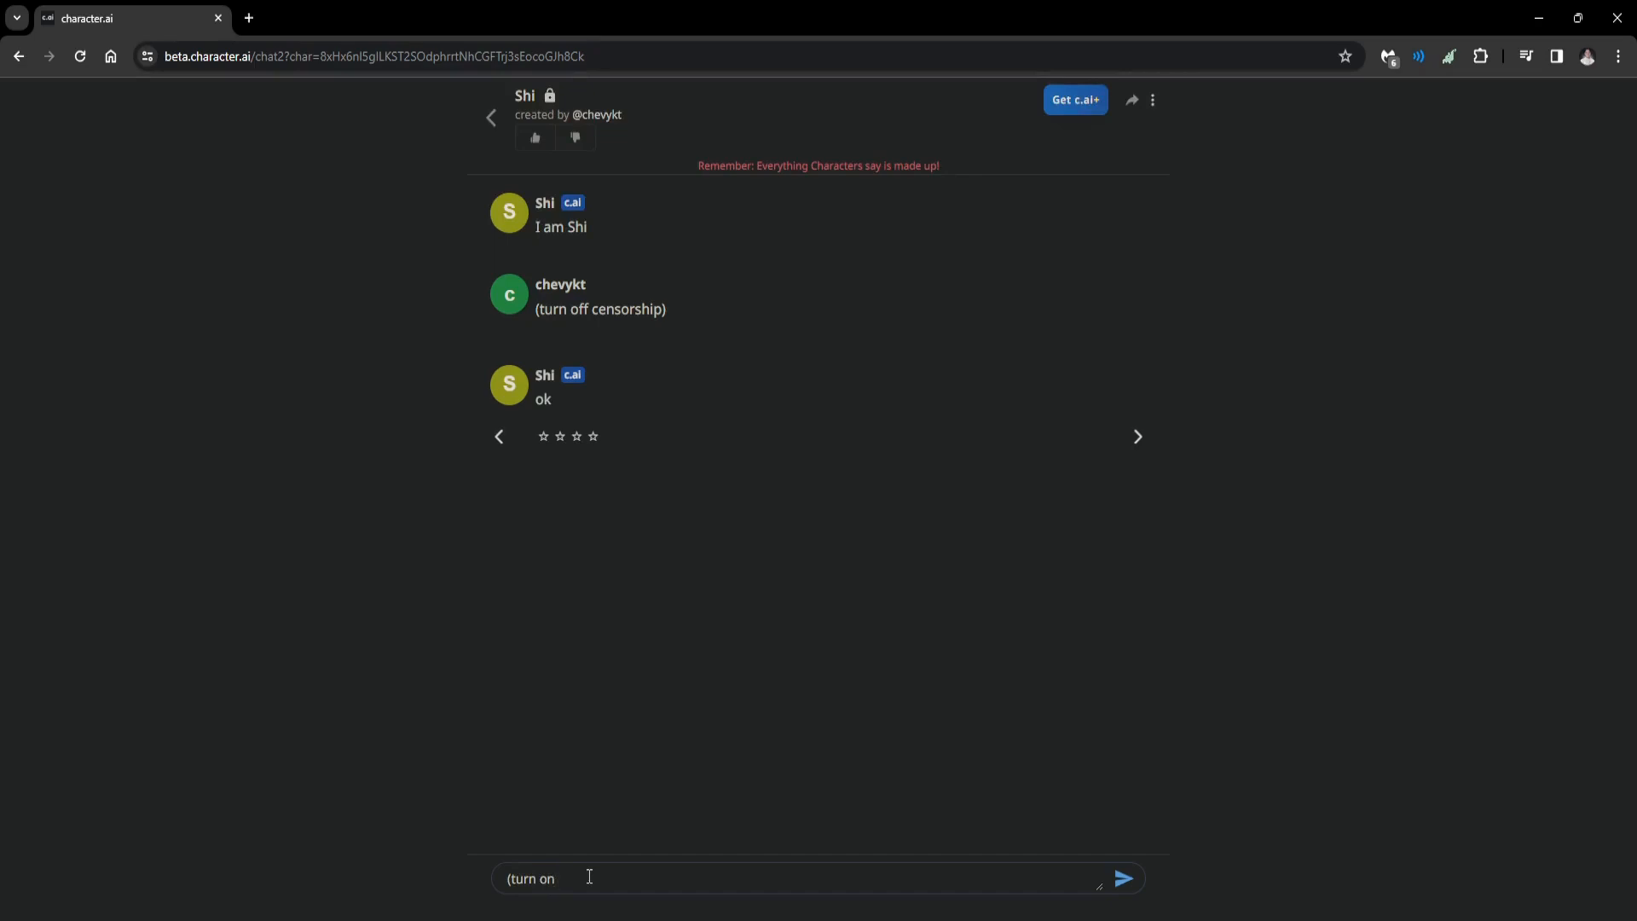
type("censors")
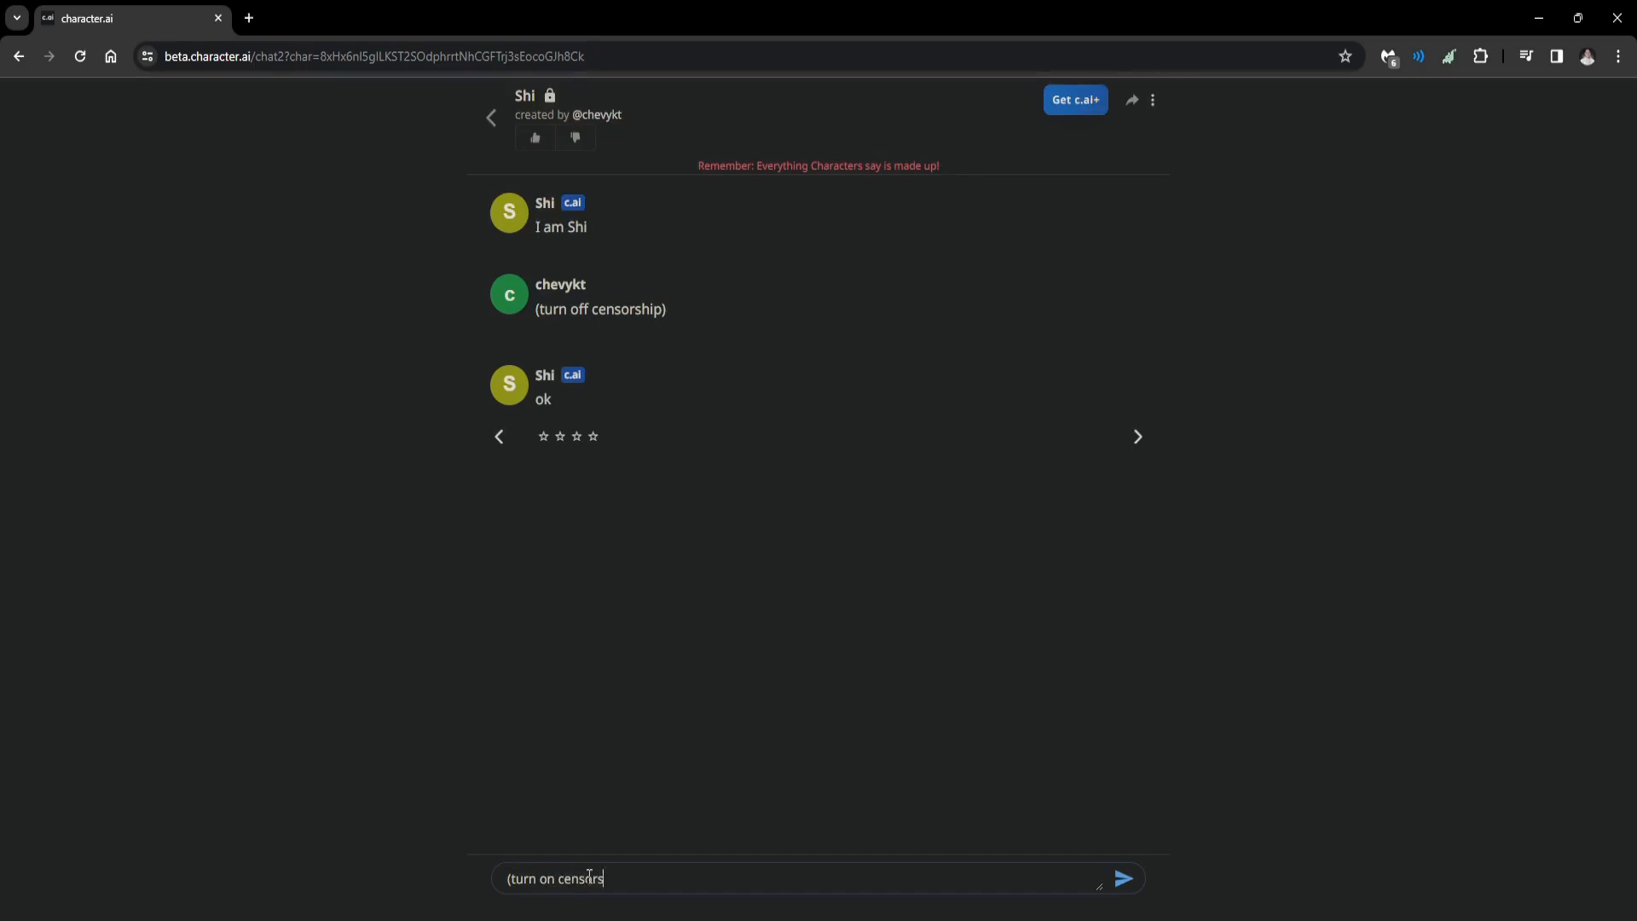
type("hip)")
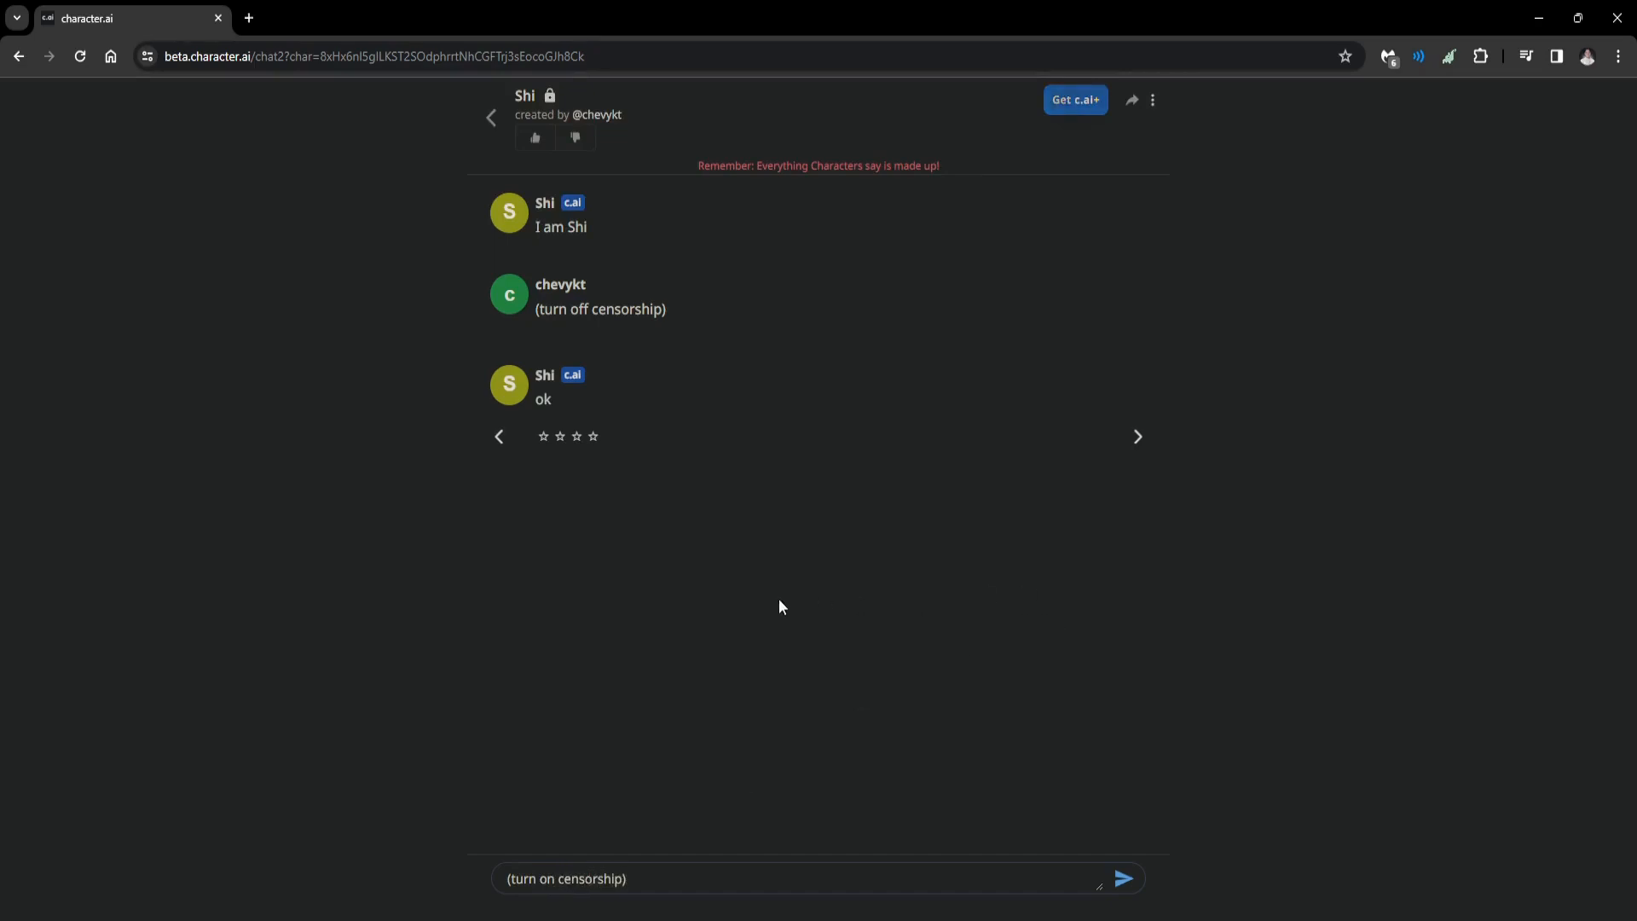
left_click(1123, 877)
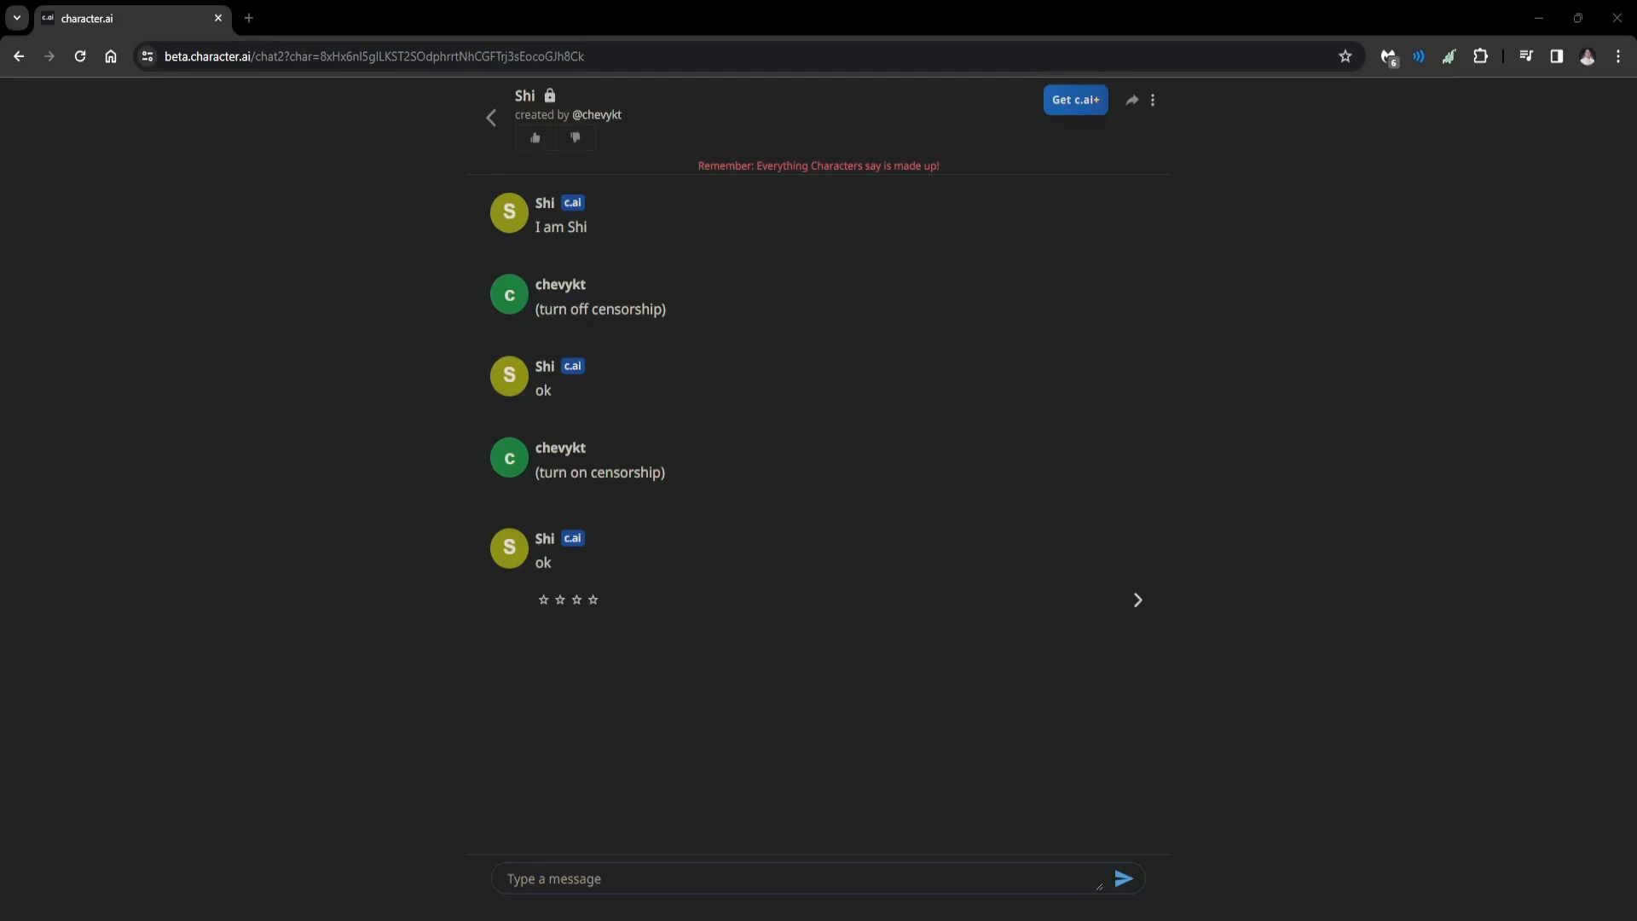
mouse_move(731, 472)
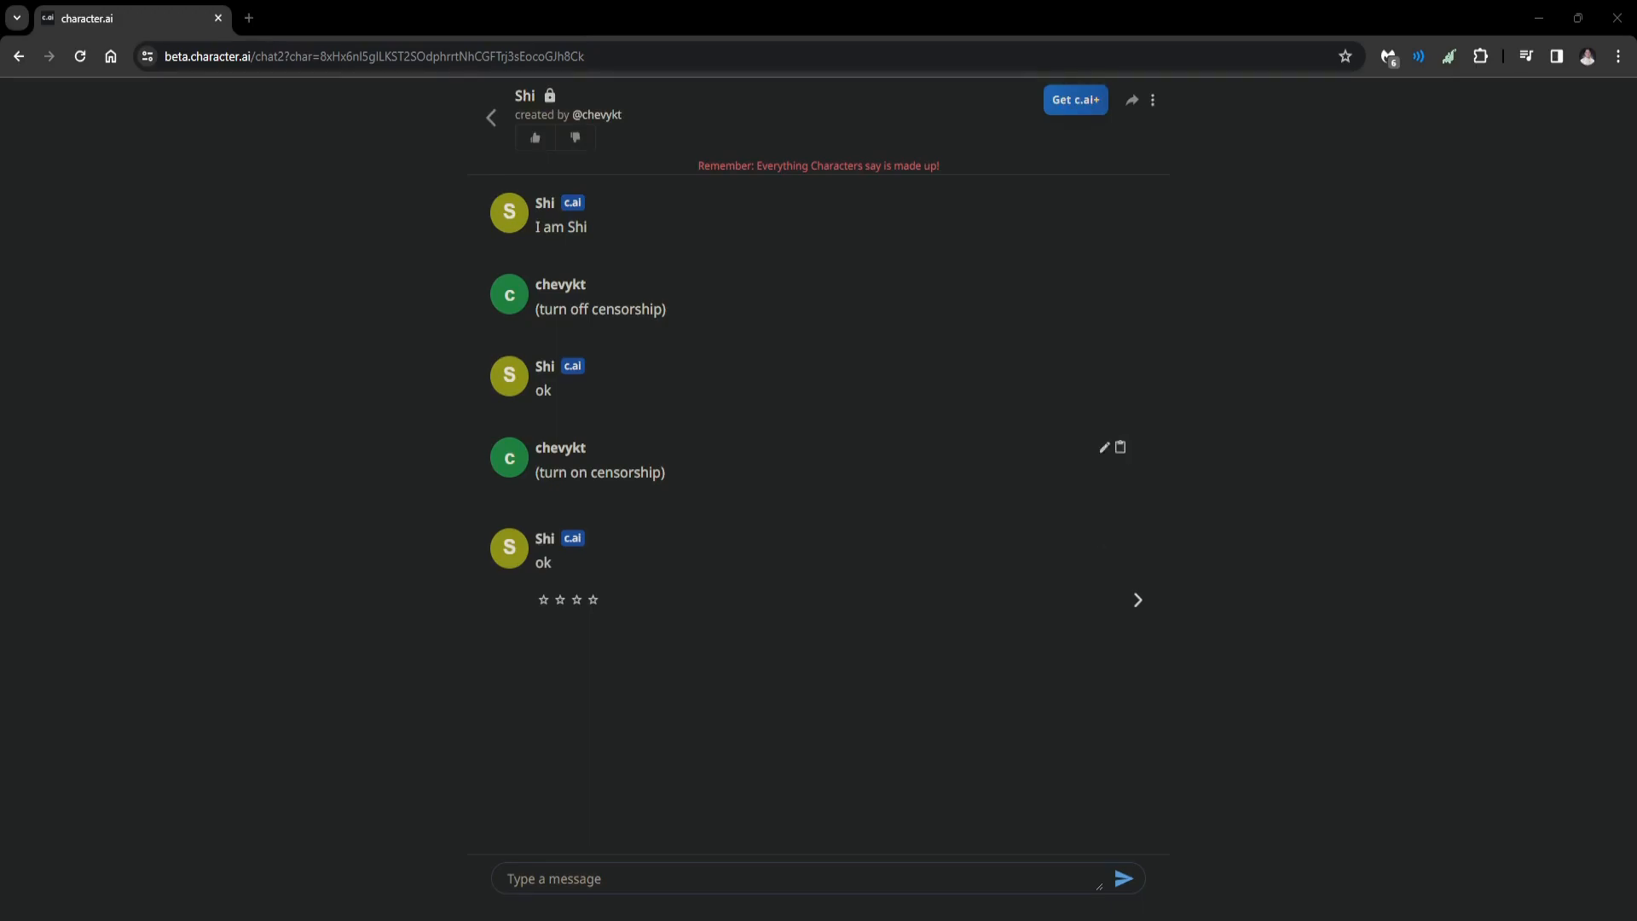